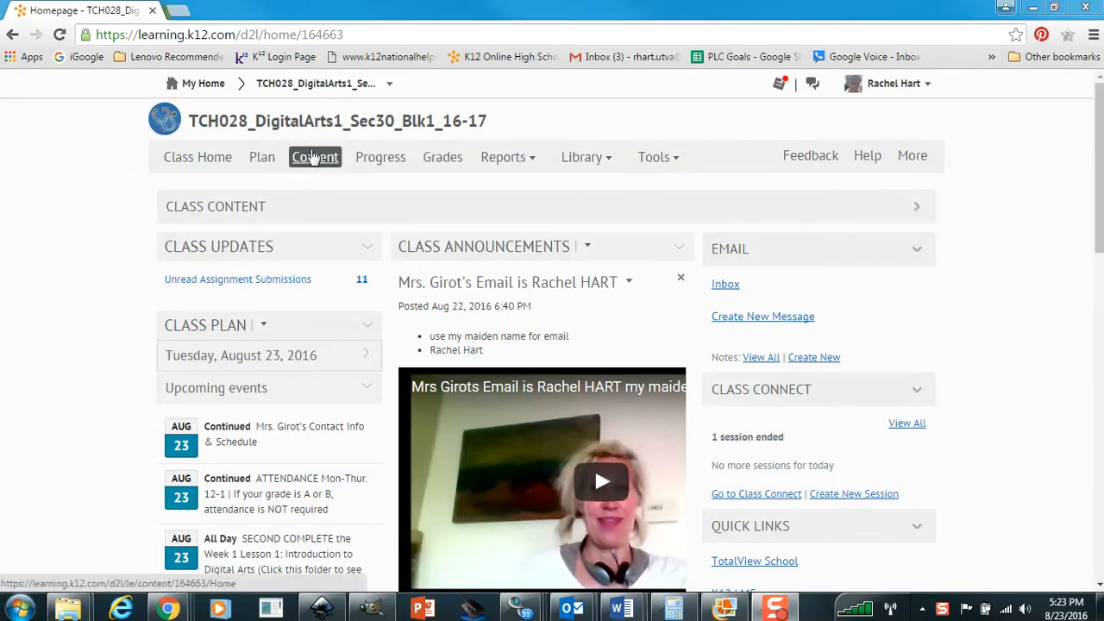
Open the course Content area and browse the Orientation Task 3 page and table of contents
{"action": "left_click", "coordinate": [315, 157]}
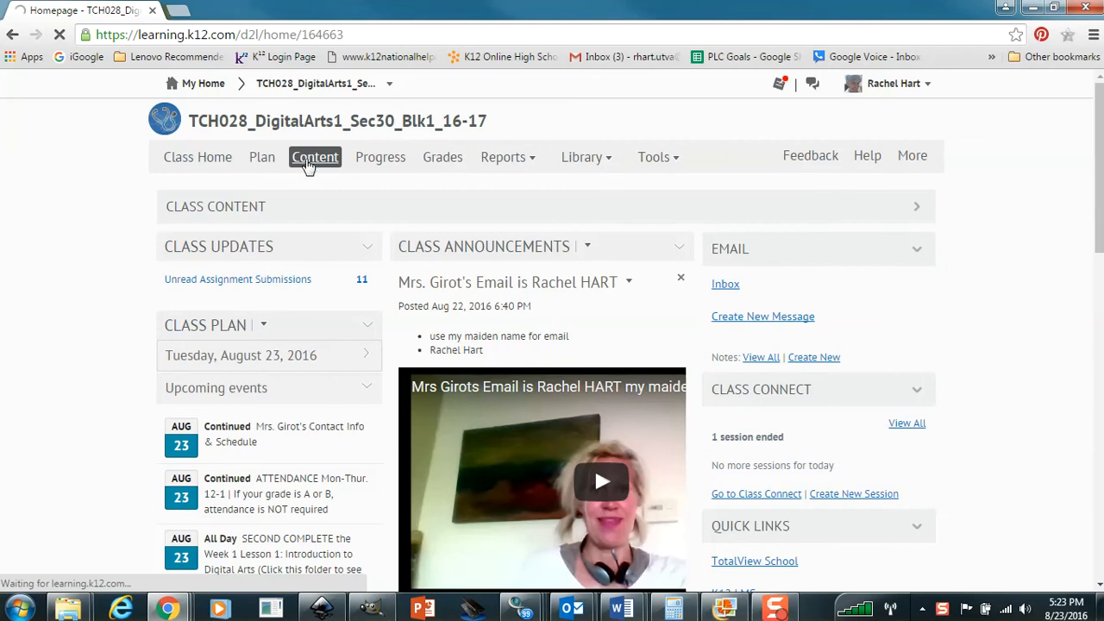
{"action": "left_click", "coordinate": [313, 156]}
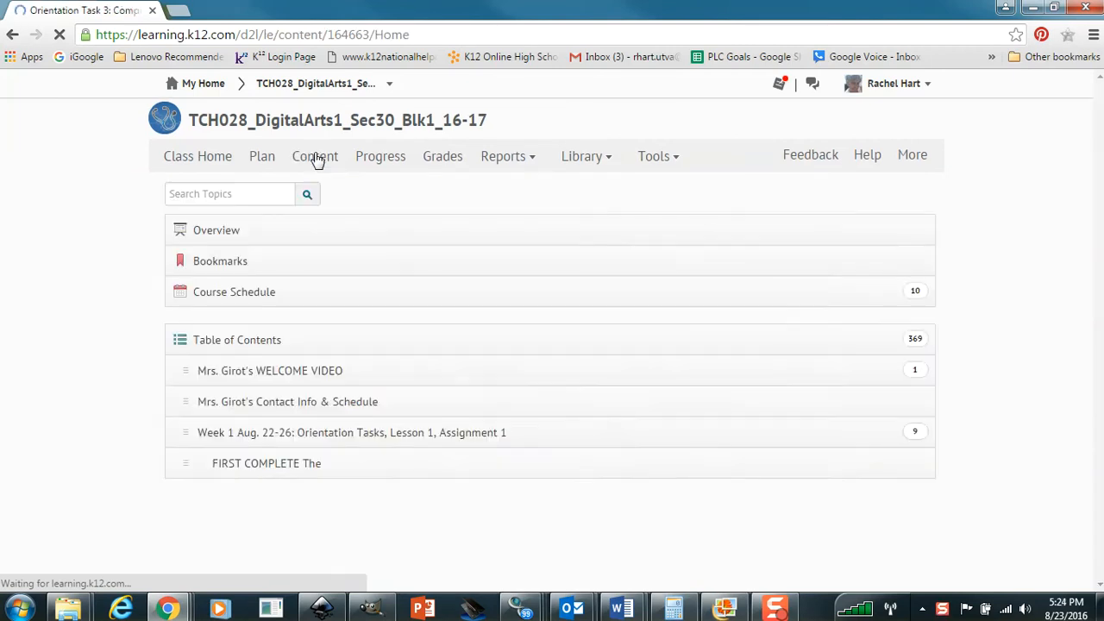
{"action": "left_click", "coordinate": [315, 156]}
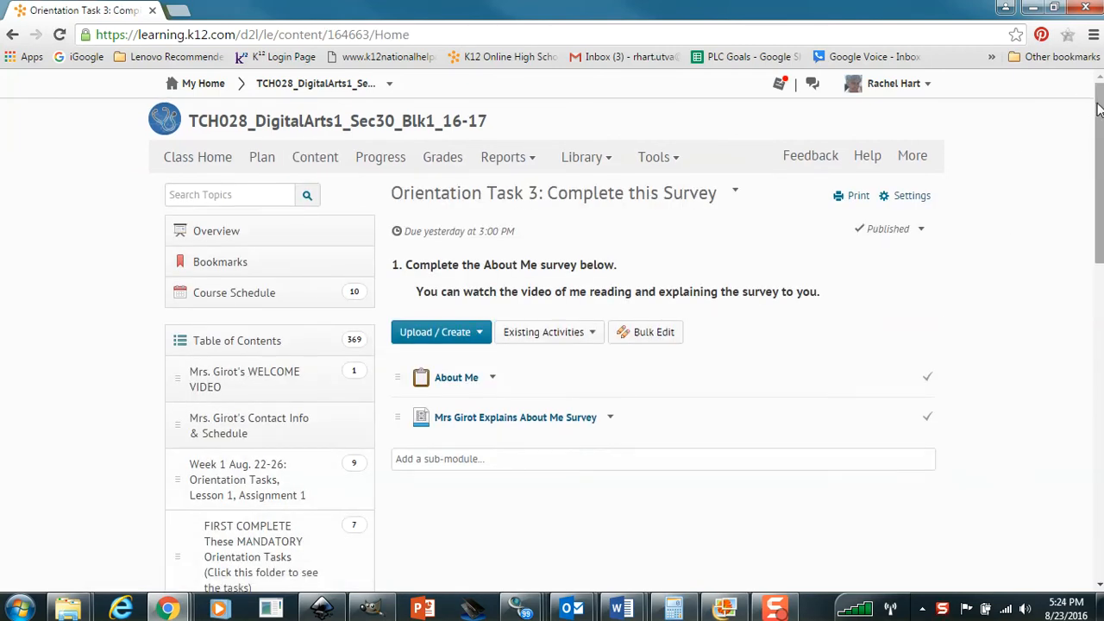
{"action": "scroll", "scroll_direction": "down", "scroll_amount": 3}
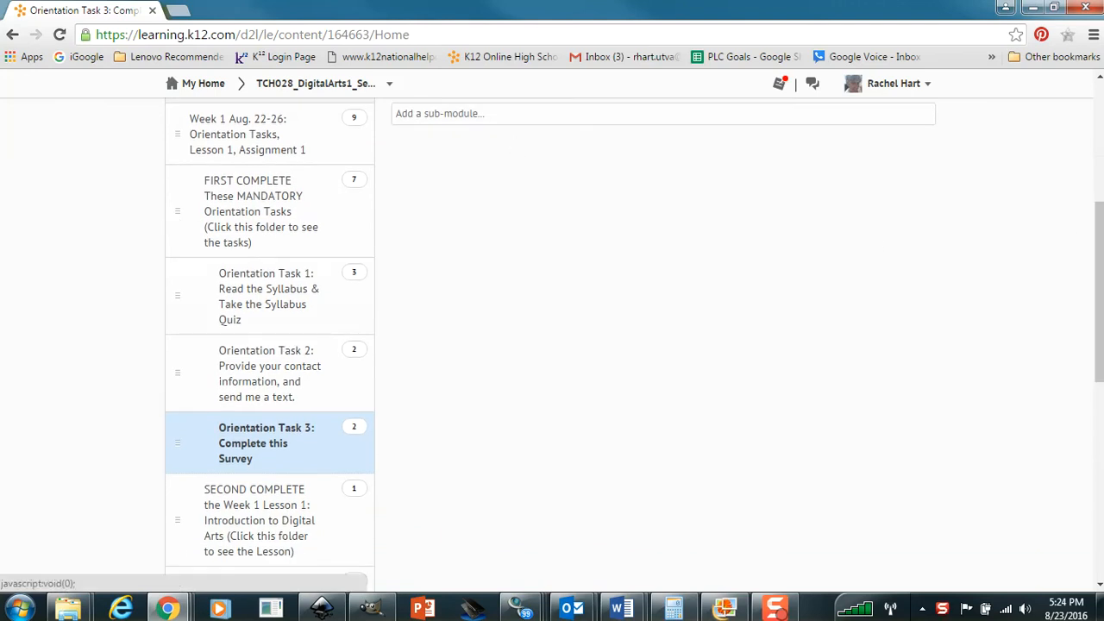
{"action": "scroll", "scroll_direction": "up", "scroll_amount": 3}
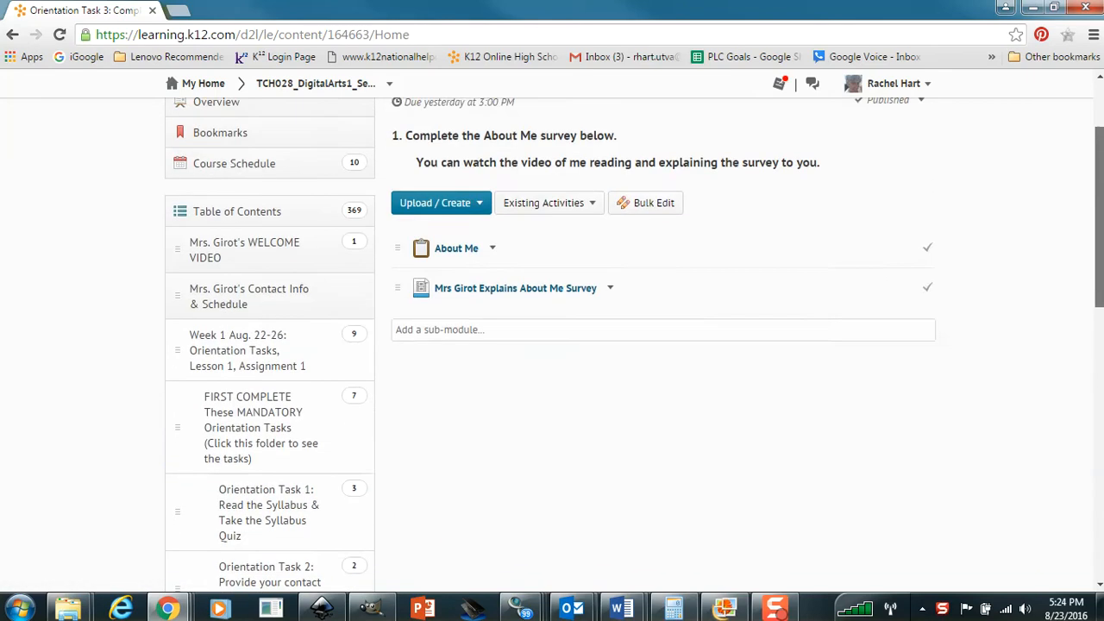
{"action": "scroll", "scroll_direction": "up", "scroll_amount": 3}
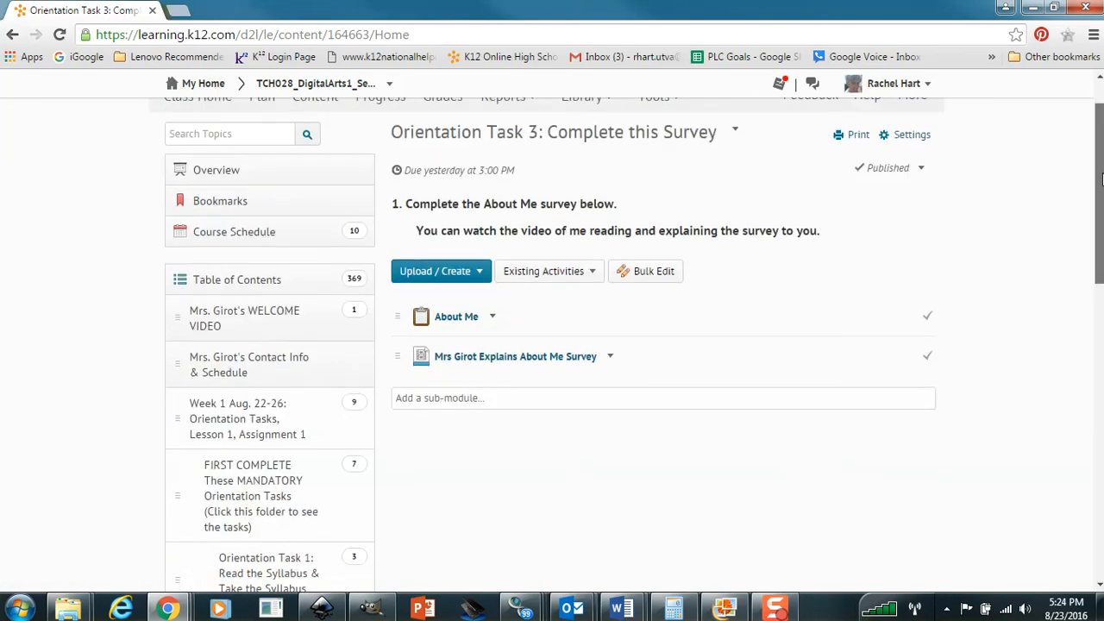
{"action": "scroll", "scroll_direction": "down", "scroll_amount": 3}
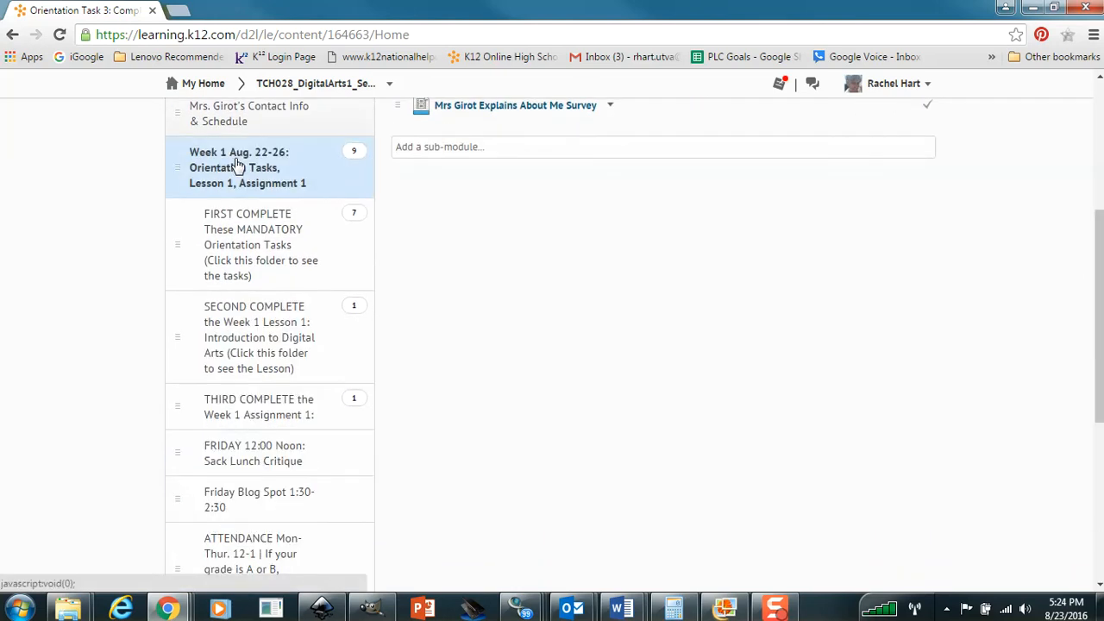
Open the Week 1 folder and browse its orientation tasks
{"action": "left_click", "coordinate": [253, 244]}
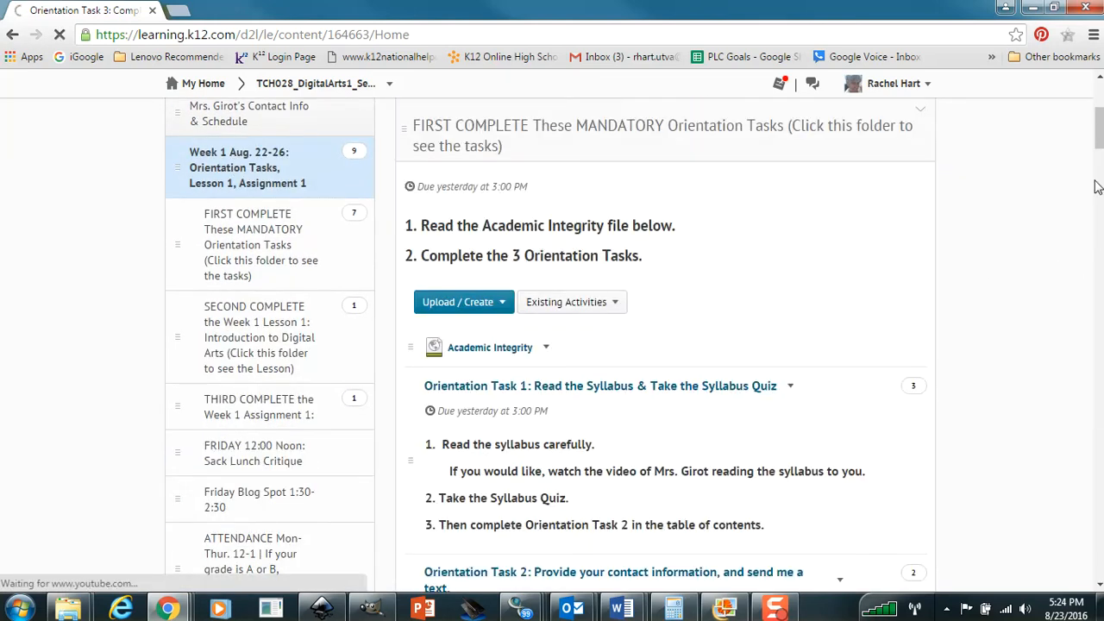
{"action": "scroll", "scroll_direction": "down", "scroll_amount": 3}
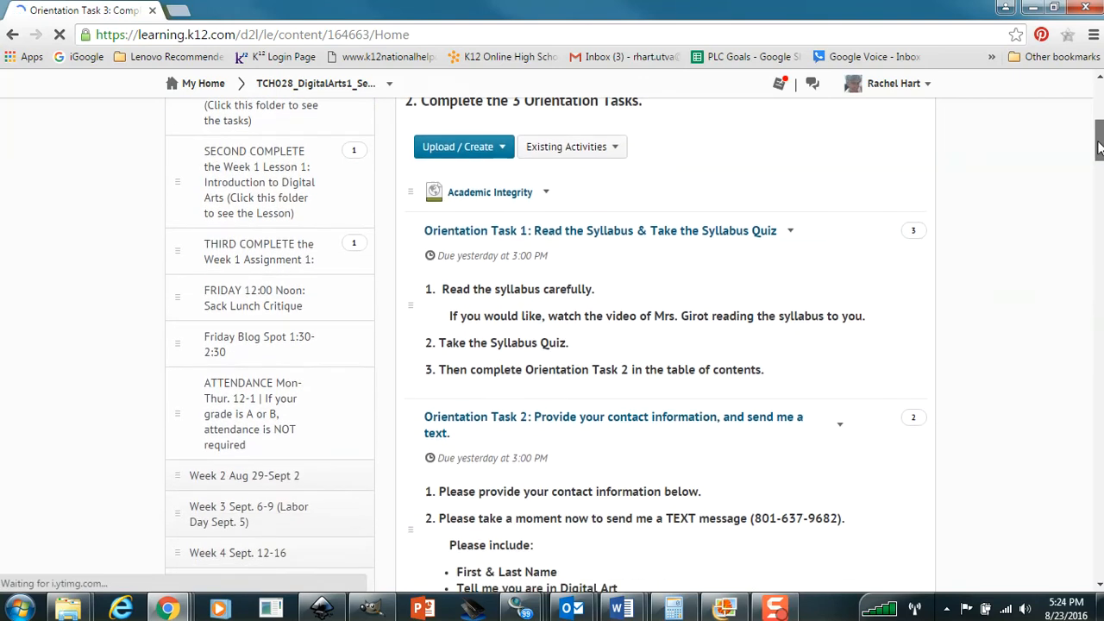
{"action": "scroll", "scroll_direction": "down", "scroll_amount": 3}
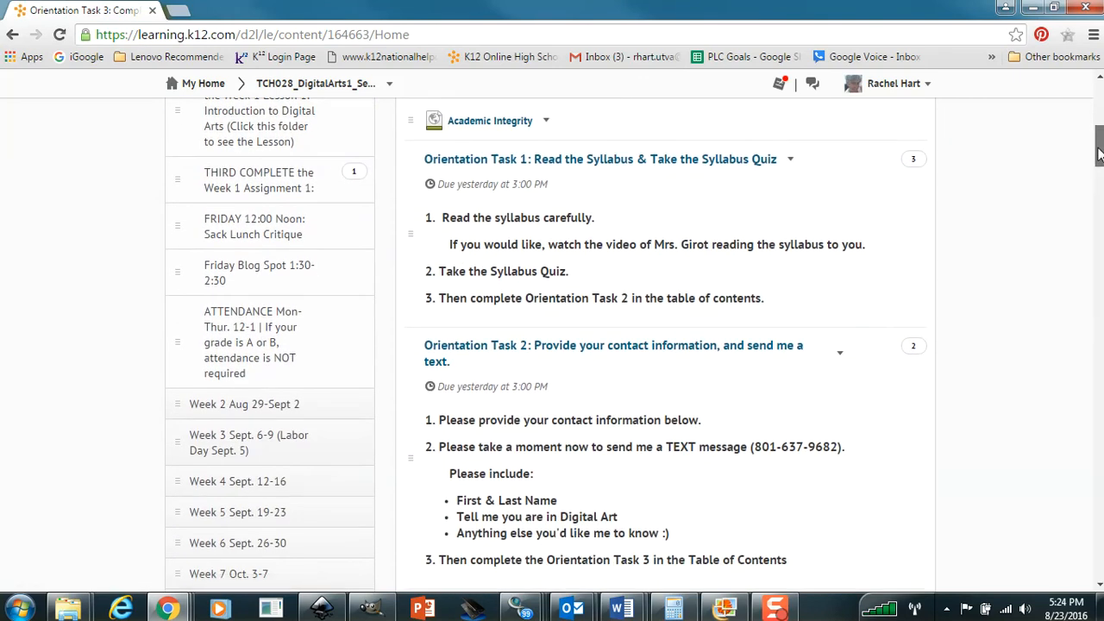
{"action": "scroll", "scroll_direction": "up", "scroll_amount": 3}
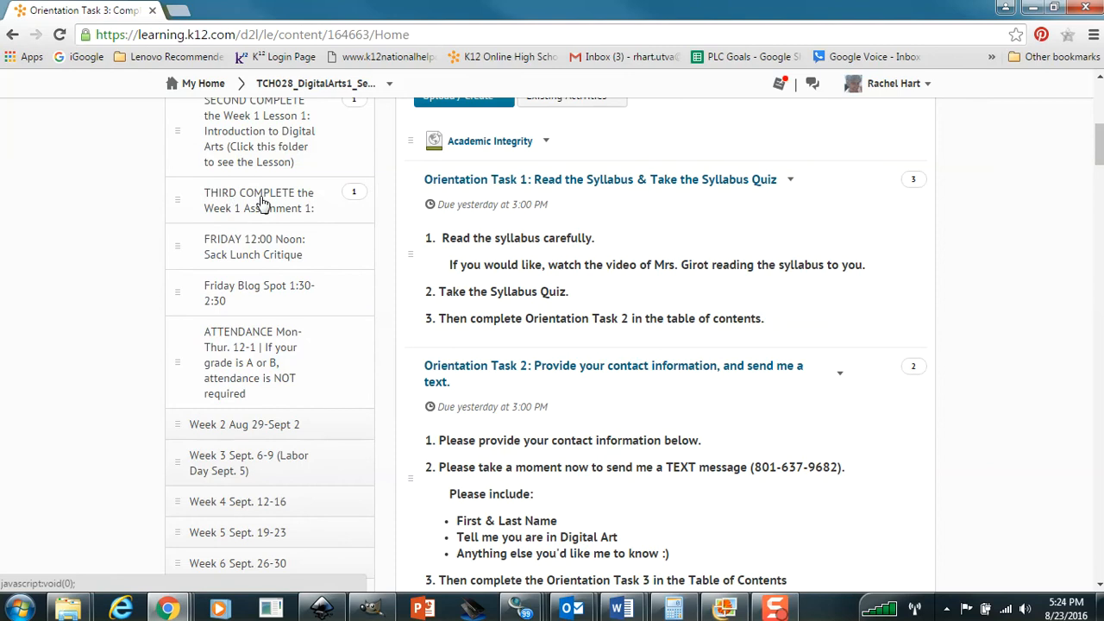
Open Week 1 Assignment 1 to view the digital arts blog instructions
{"action": "left_click", "coordinate": [259, 200]}
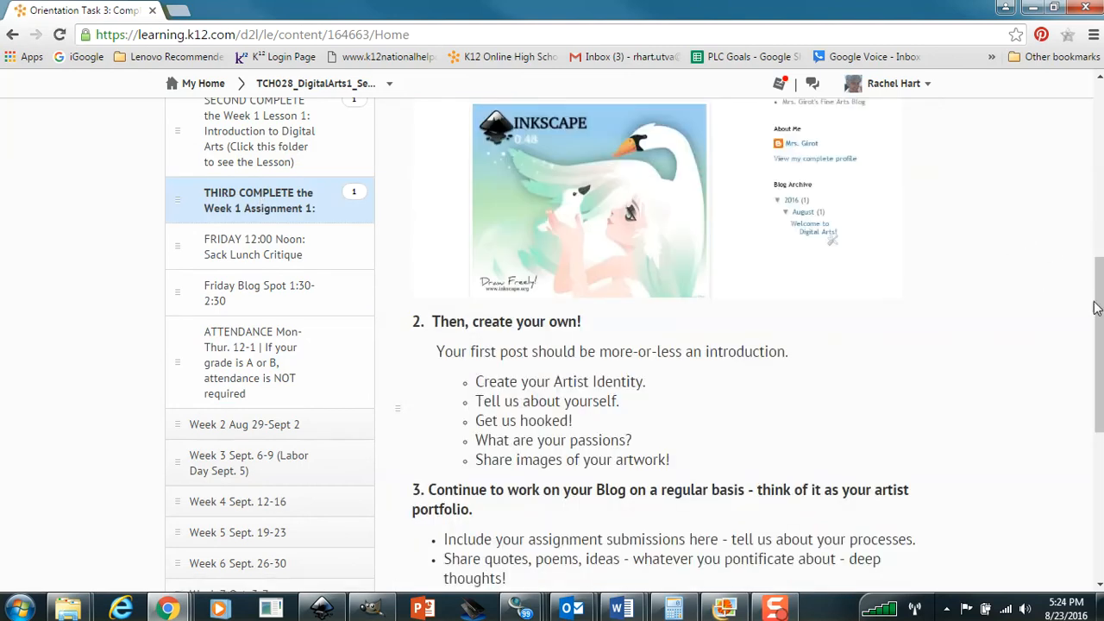
{"action": "scroll", "scroll_direction": "up", "scroll_amount": 3}
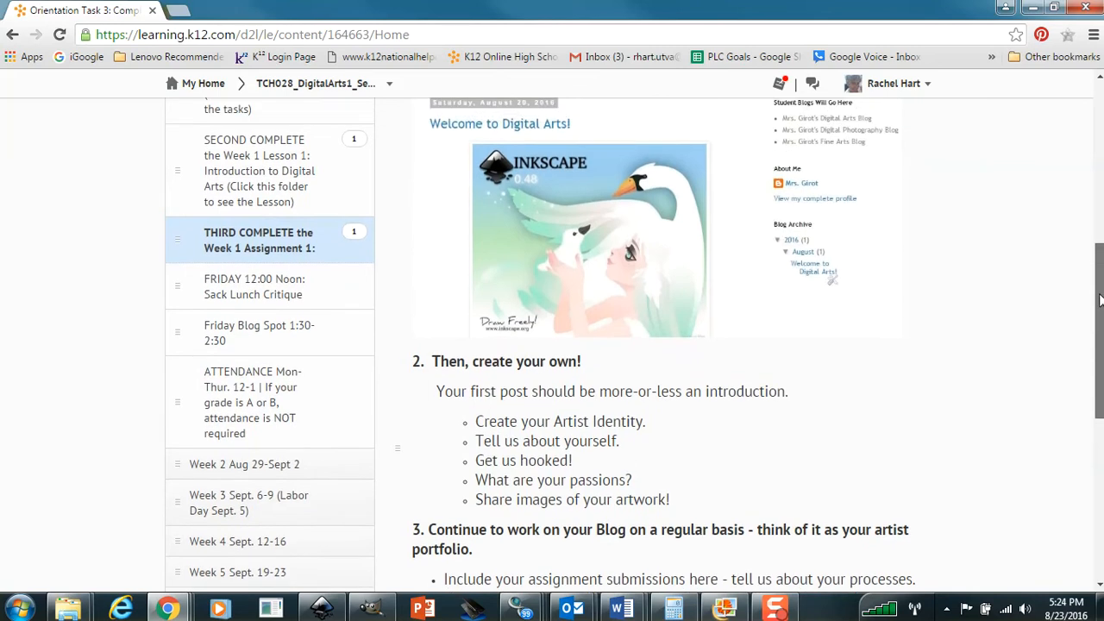
{"action": "scroll", "scroll_direction": "up", "scroll_amount": 3}
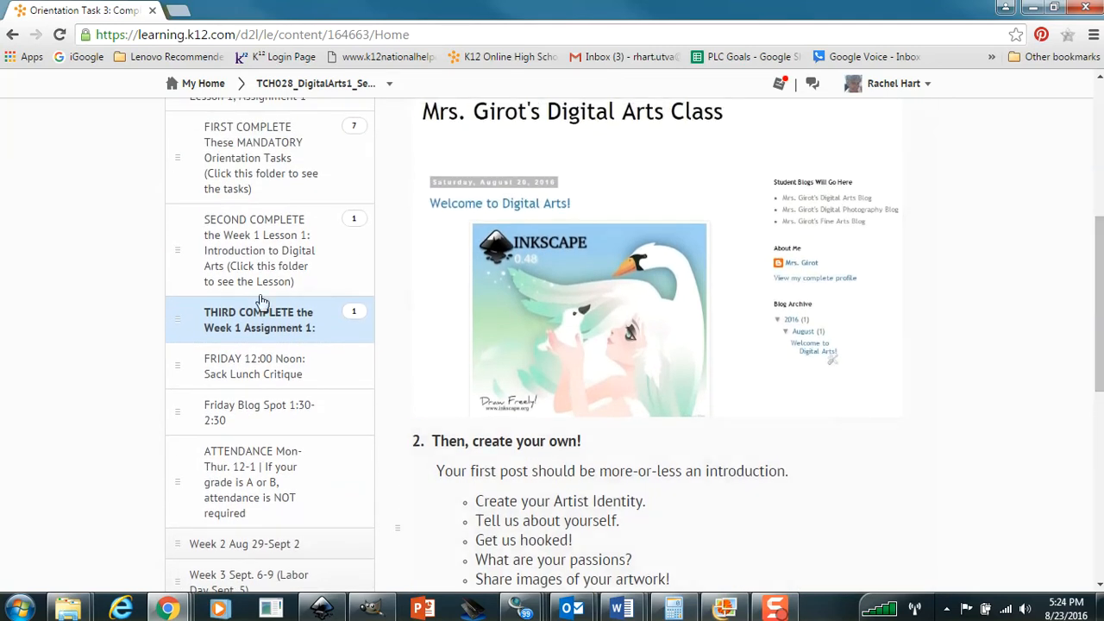
{"action": "mouse_move", "coordinate": [308, 326]}
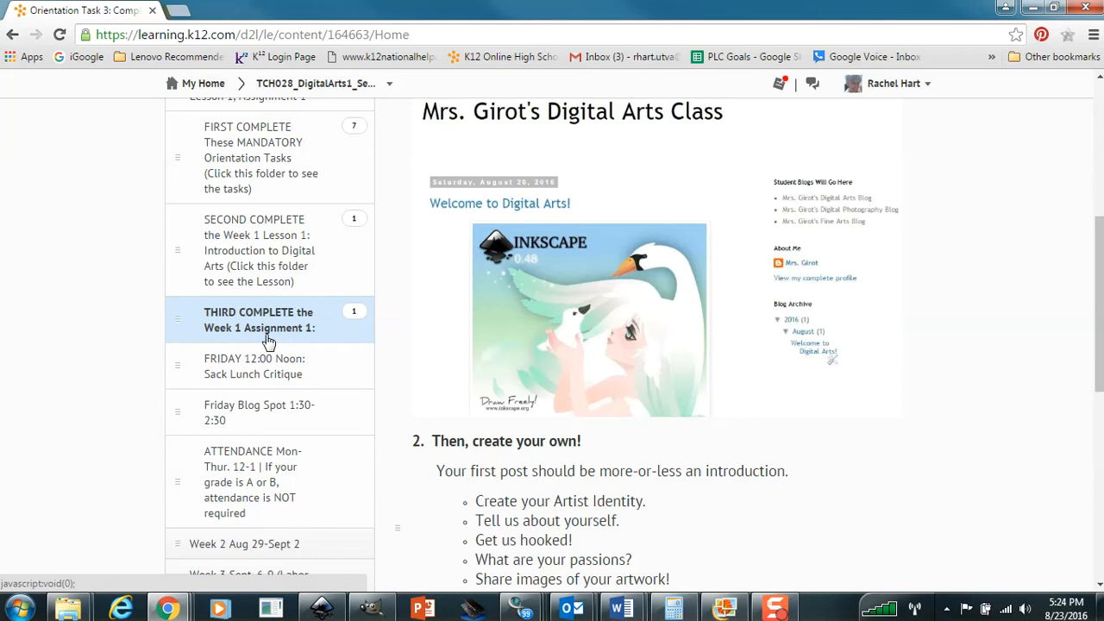
Open Week 1 Lesson 1 and scroll down to the Week 1 Test activity
{"action": "left_click", "coordinate": [259, 250]}
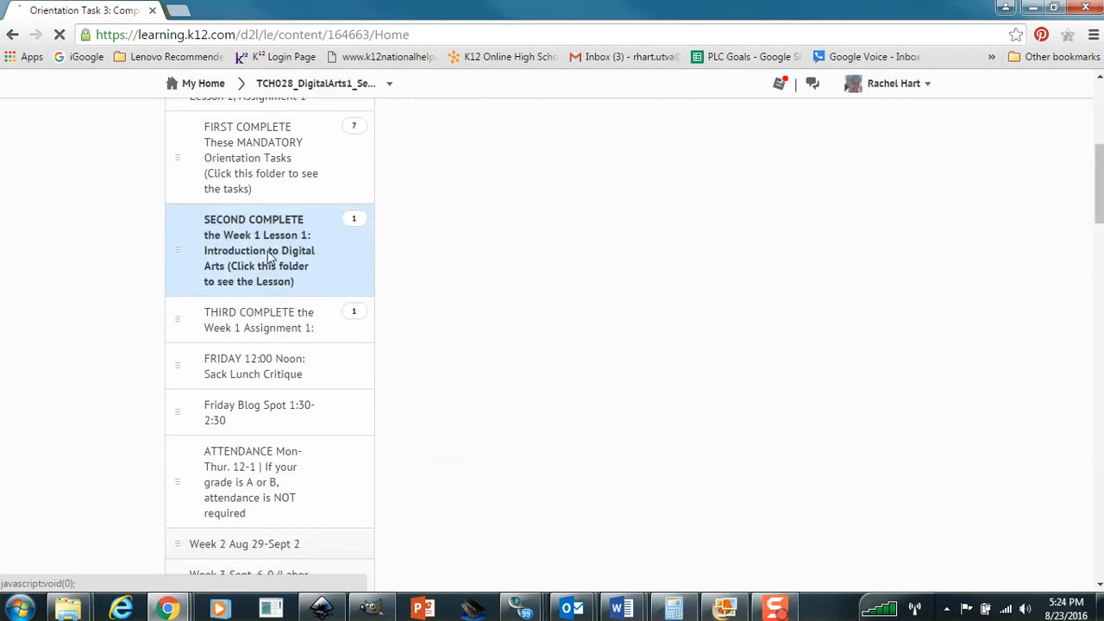
{"action": "left_click", "coordinate": [258, 250]}
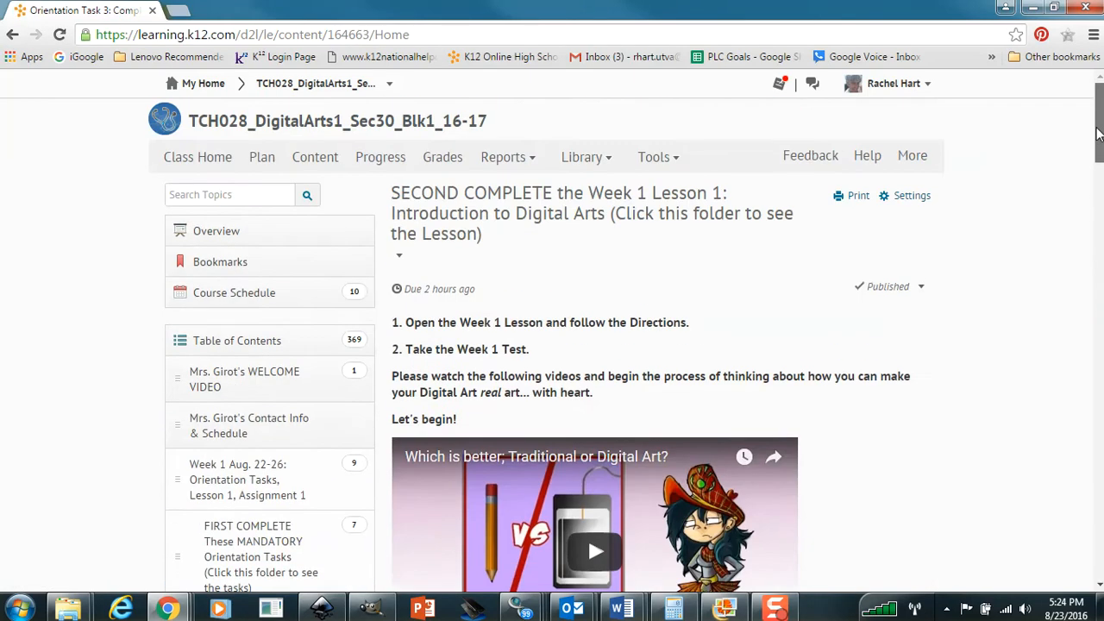
{"action": "scroll", "scroll_direction": "down", "scroll_amount": 3}
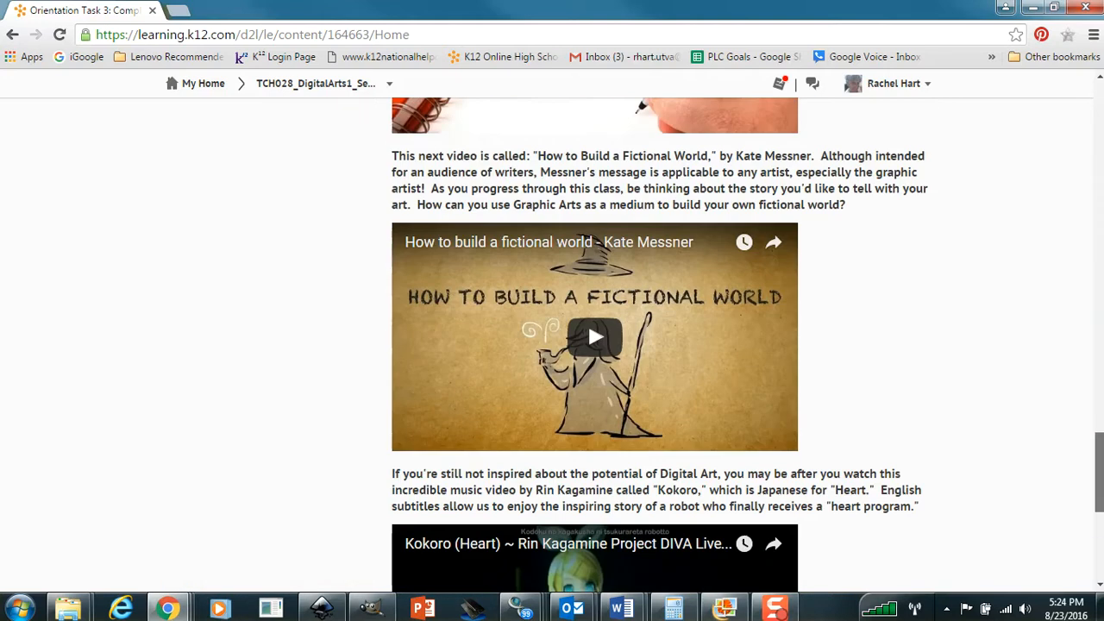
{"action": "scroll", "scroll_direction": "down", "scroll_amount": 3}
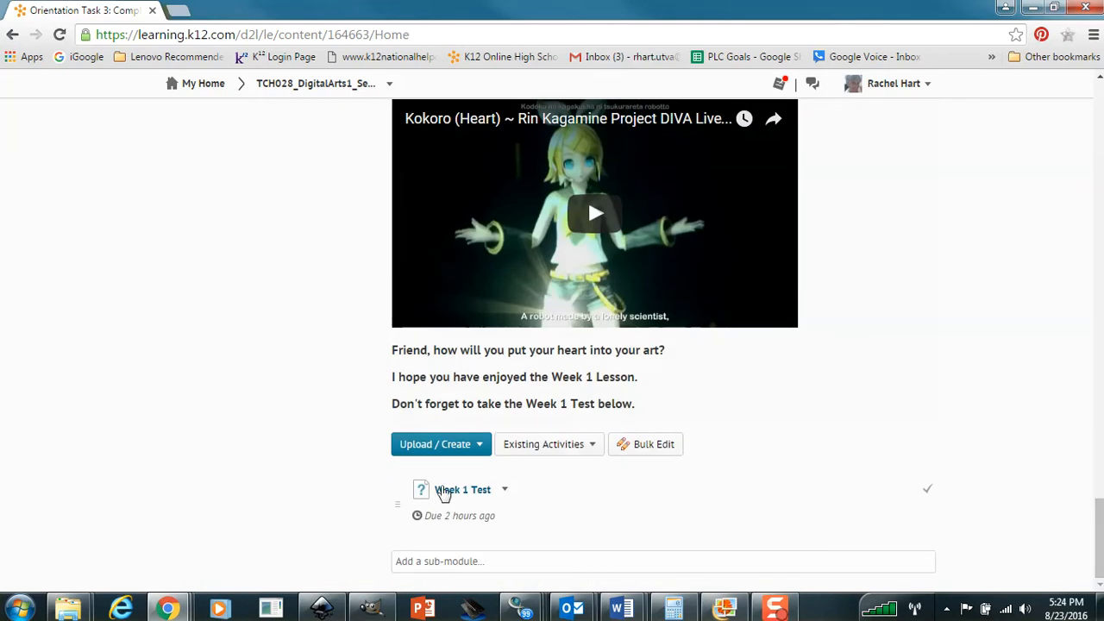
{"action": "mouse_move", "coordinate": [468, 499]}
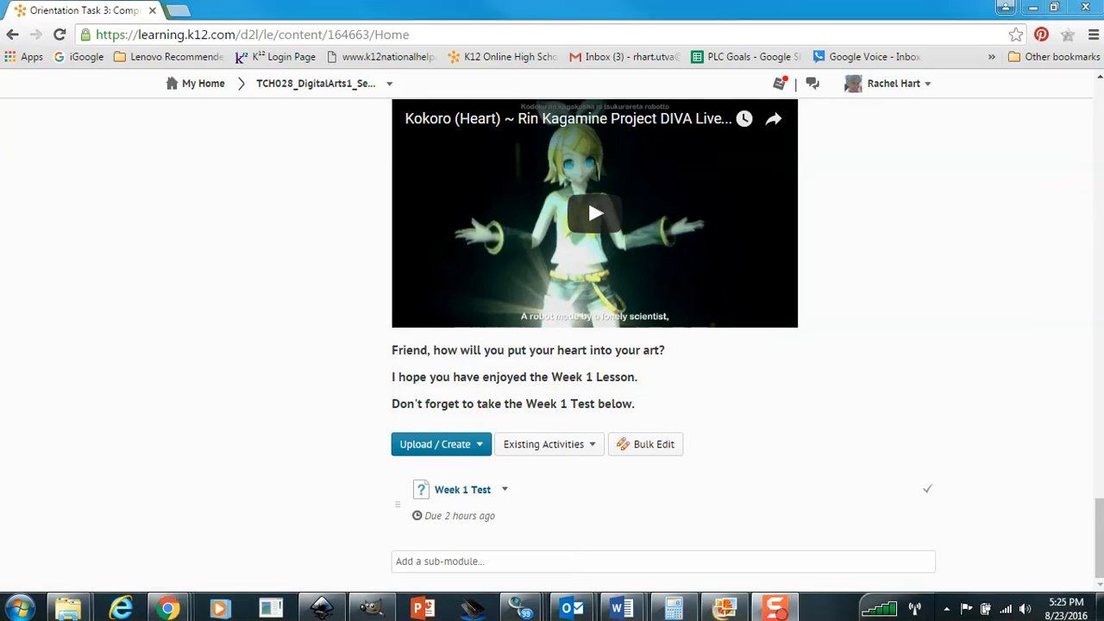
{"action": "mouse_move", "coordinate": [454, 496]}
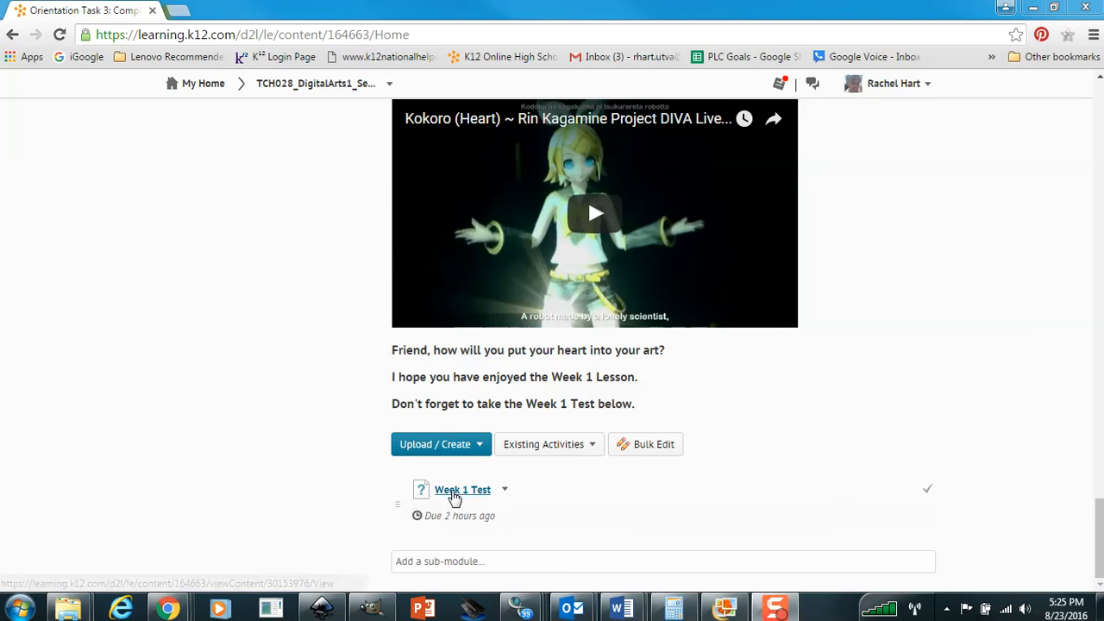
Open the Week 1 Test in a new window and start a preview attempt
{"action": "right_click", "coordinate": [463, 490]}
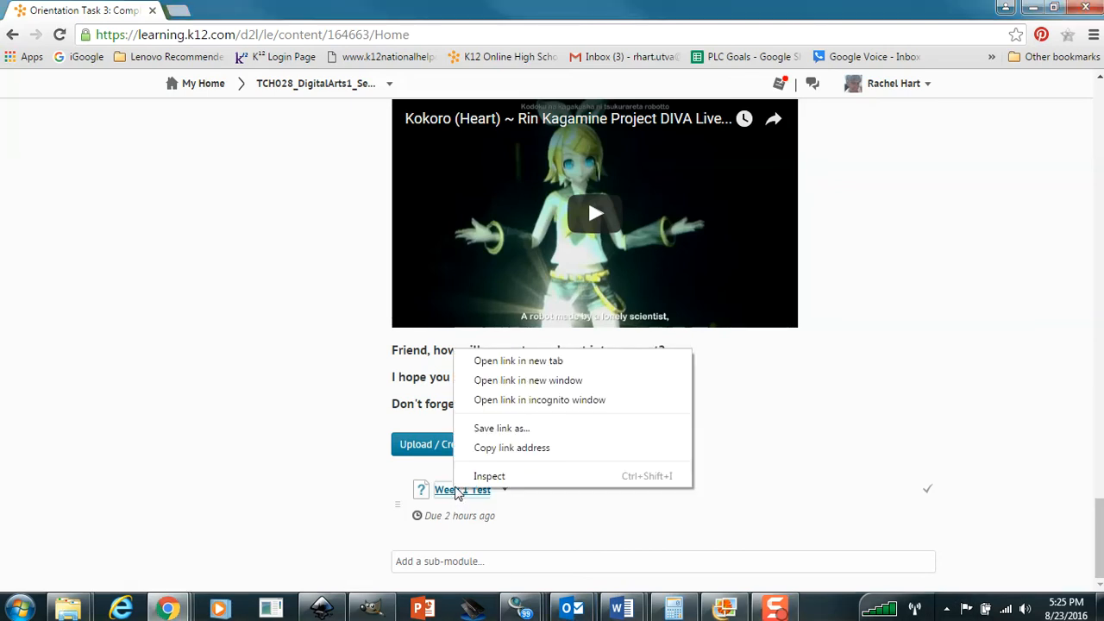
{"action": "mouse_move", "coordinate": [526, 380]}
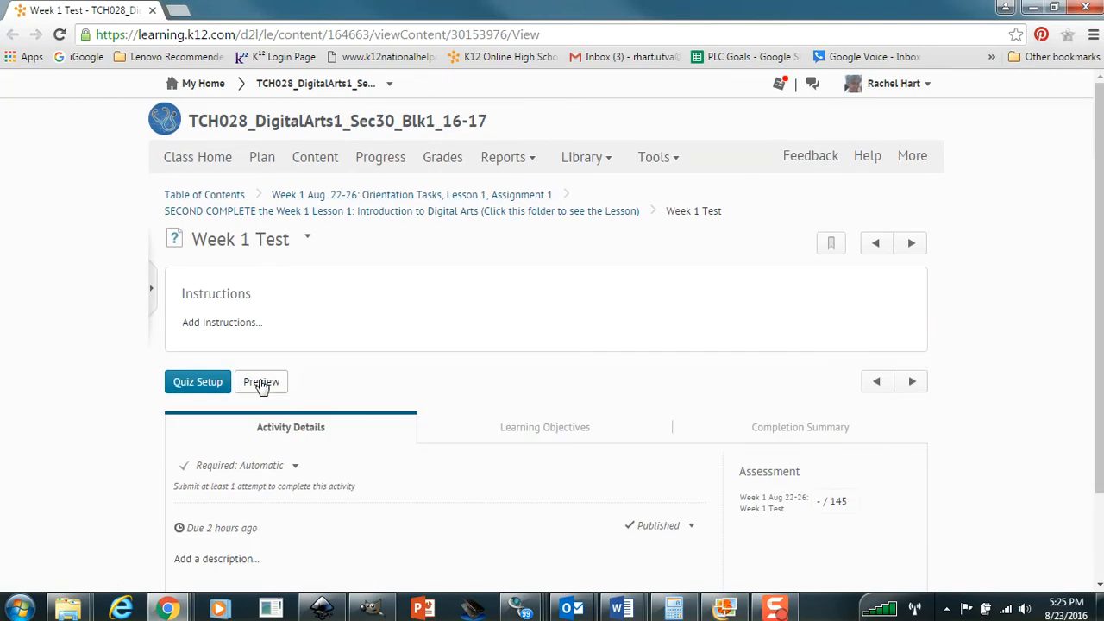
{"action": "left_click", "coordinate": [261, 381]}
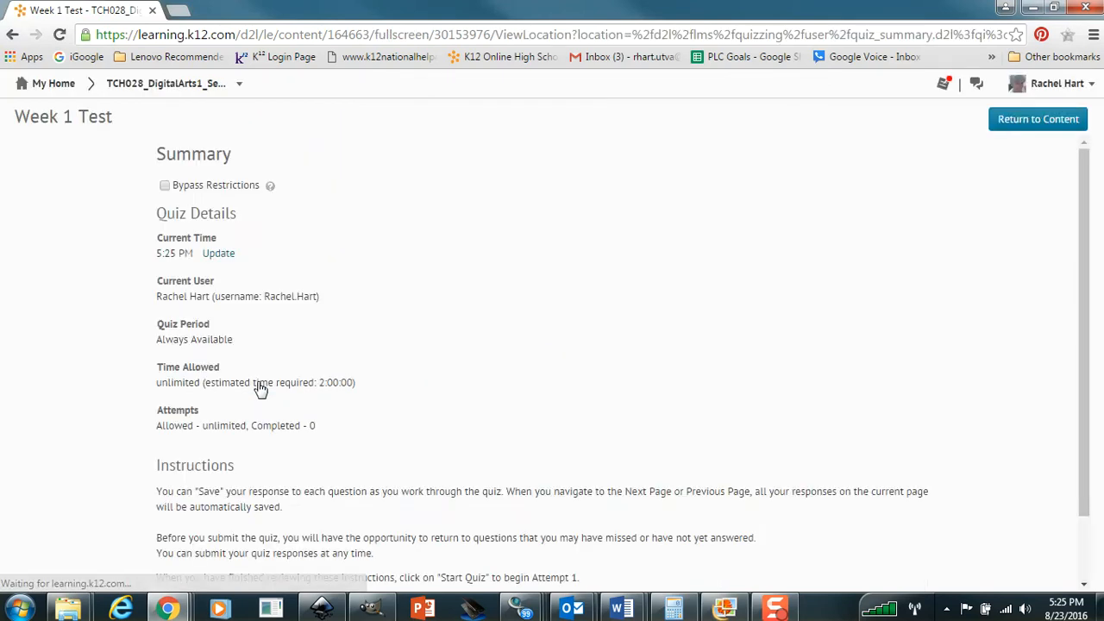
{"action": "left_click", "coordinate": [181, 571]}
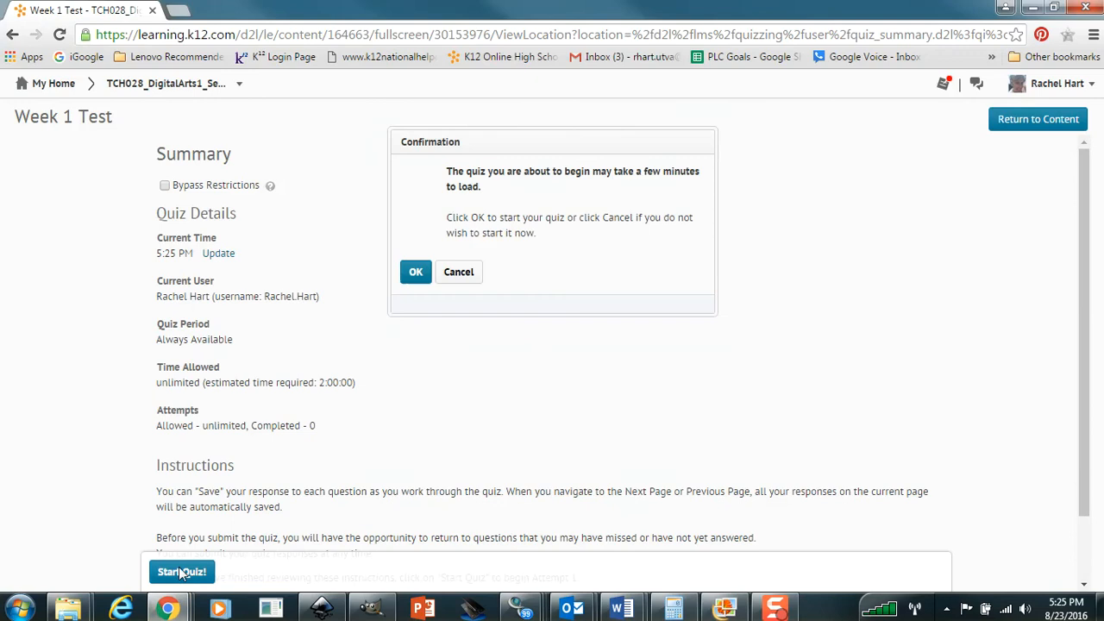
{"action": "left_click", "coordinate": [416, 272]}
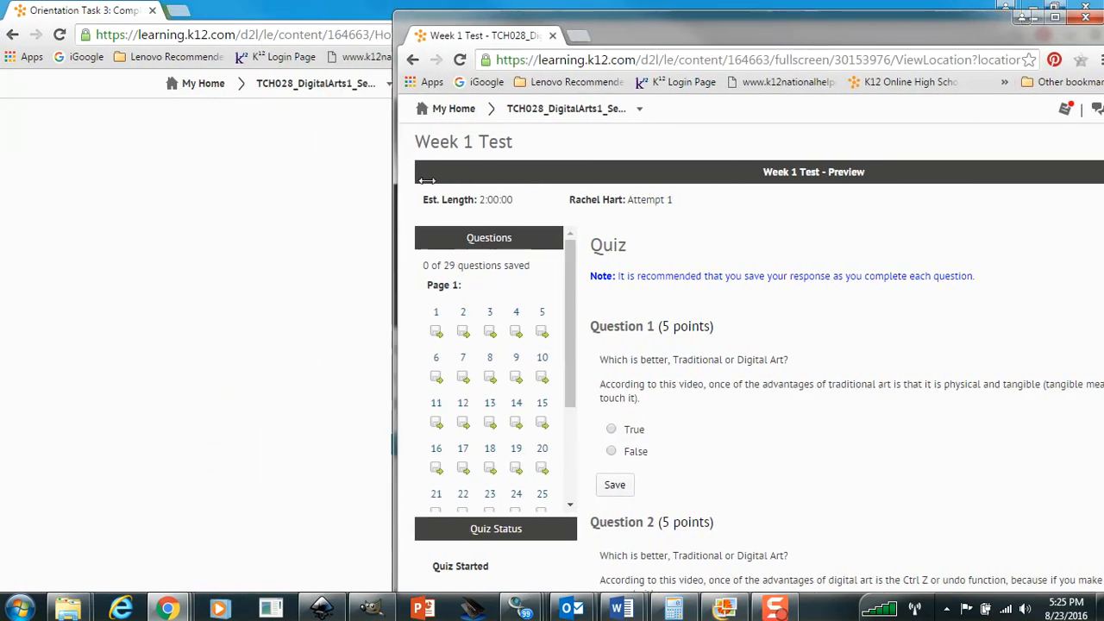
Resize the quiz preview window and bring up the lesson page with the Week 1 Test link
{"action": "left_click_drag", "start_coordinate": [427, 180], "coordinate": [552, 177]}
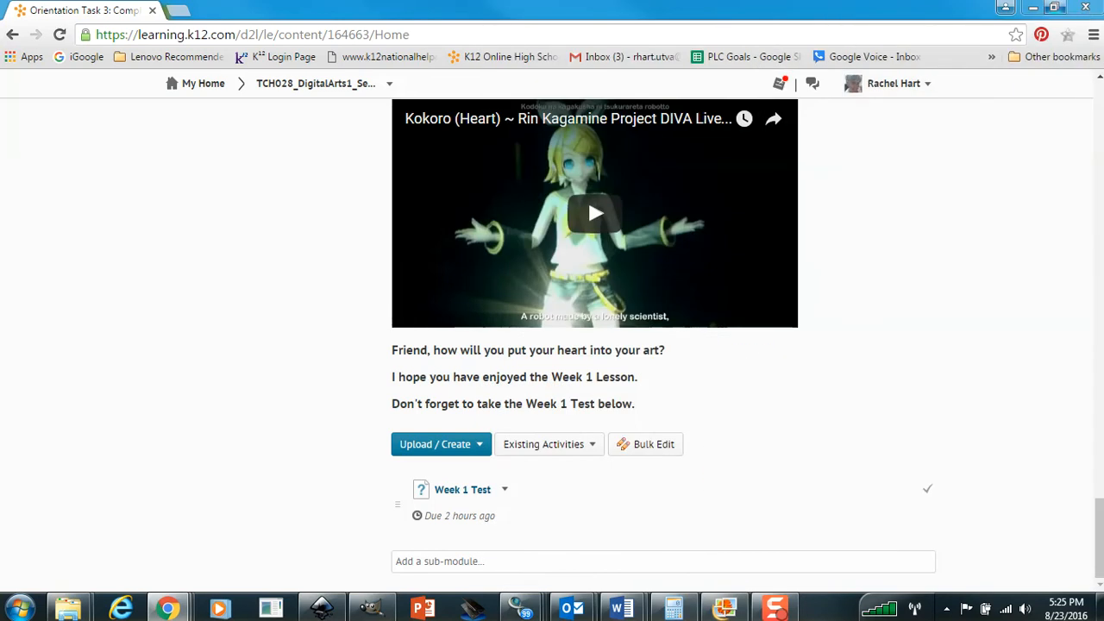
{"action": "left_click", "coordinate": [463, 489]}
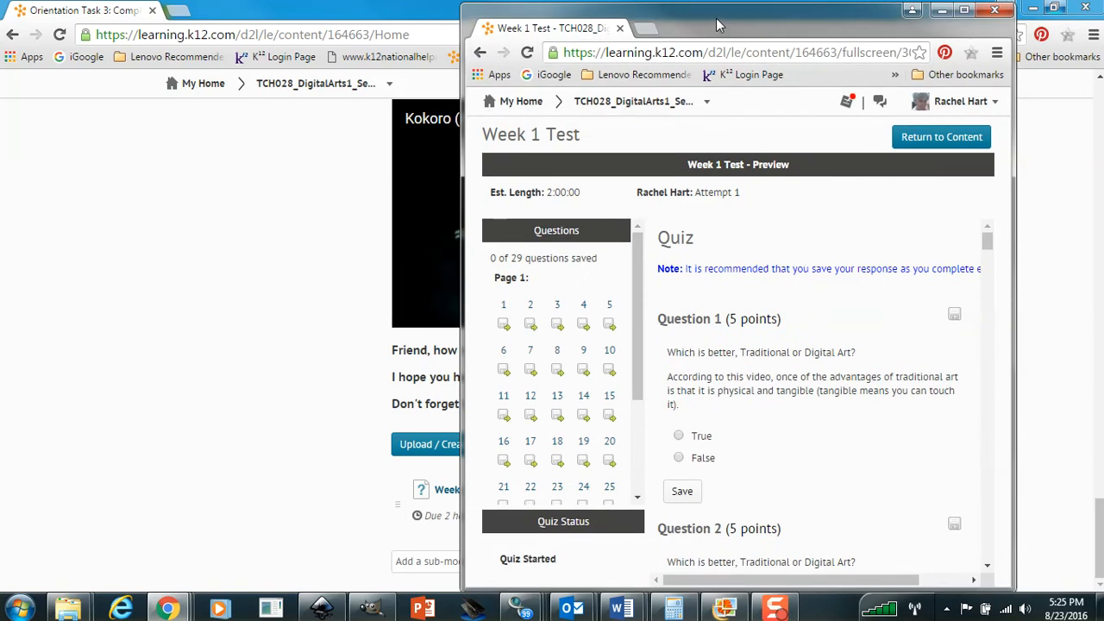
{"action": "mouse_move", "coordinate": [698, 74]}
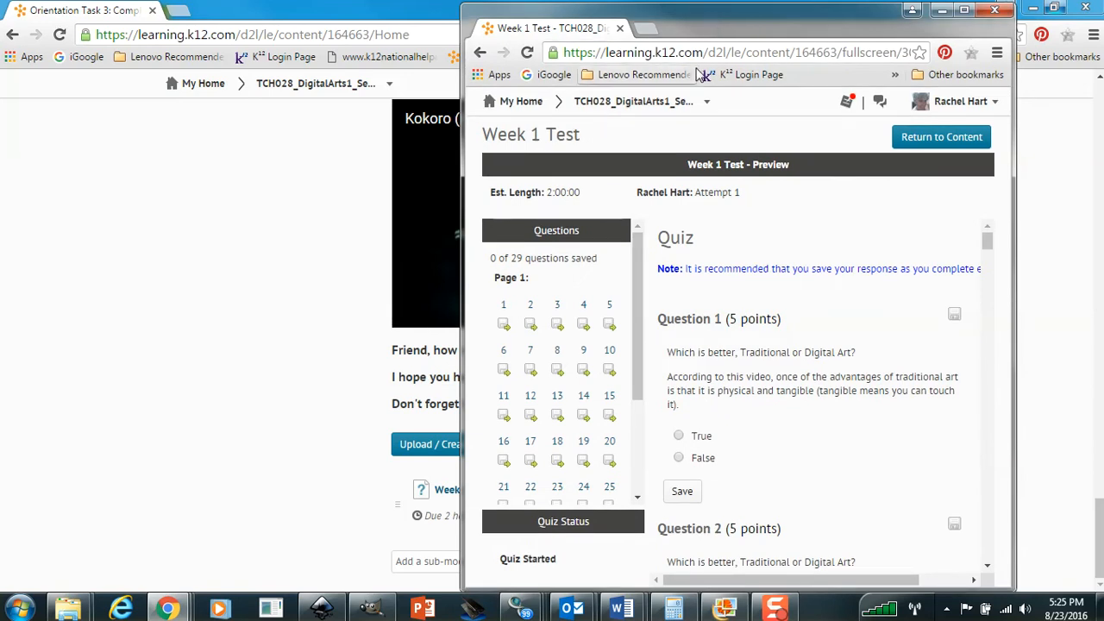
{"action": "mouse_move", "coordinate": [694, 24]}
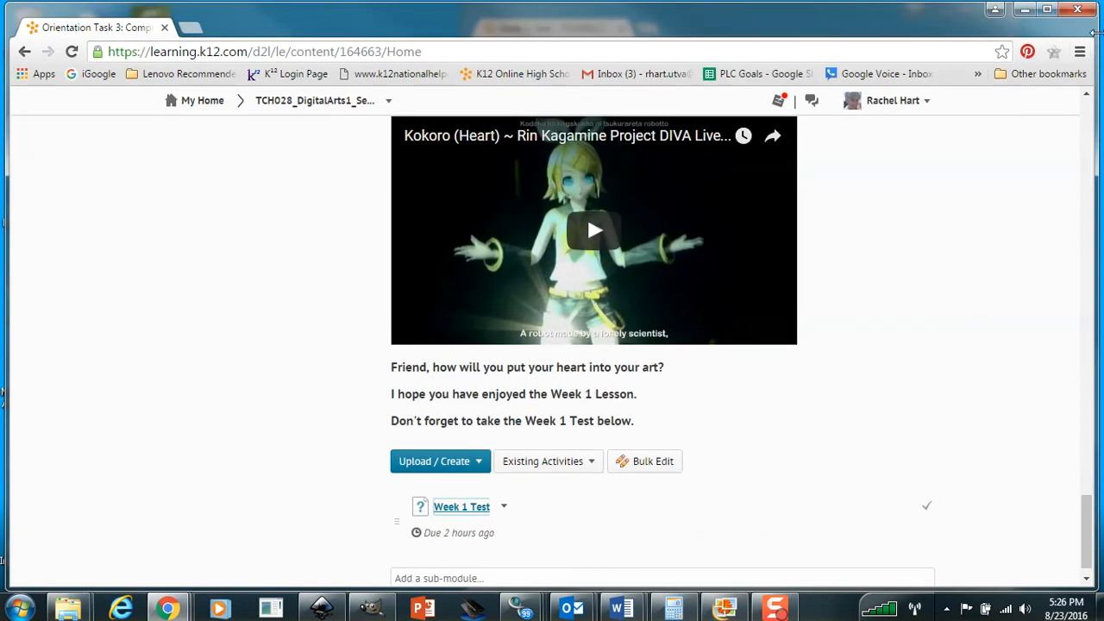
Arrange the lesson page beside the quiz and scroll to the Traditional or Digital Art video
{"action": "left_click", "coordinate": [461, 506]}
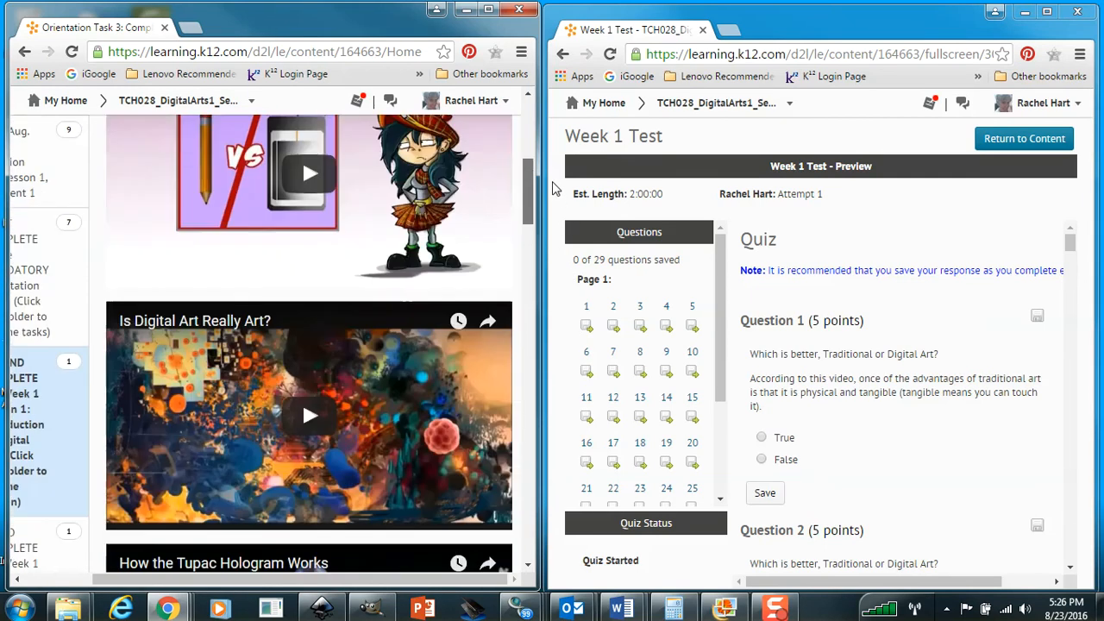
{"action": "scroll", "scroll_direction": "up", "scroll_amount": 3}
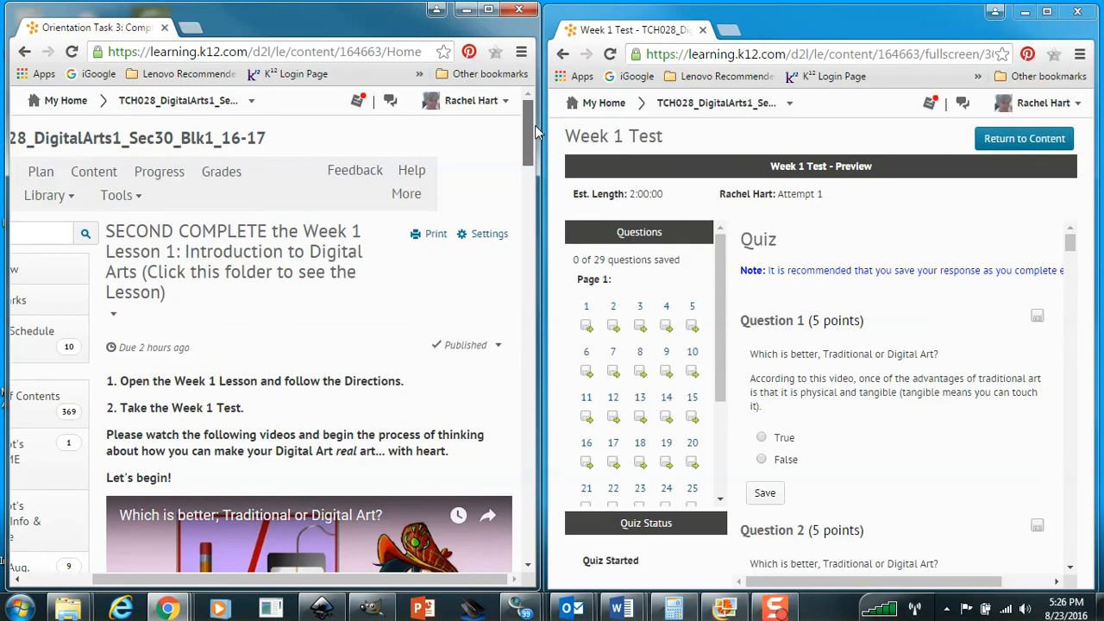
{"action": "scroll", "scroll_direction": "down", "scroll_amount": 3}
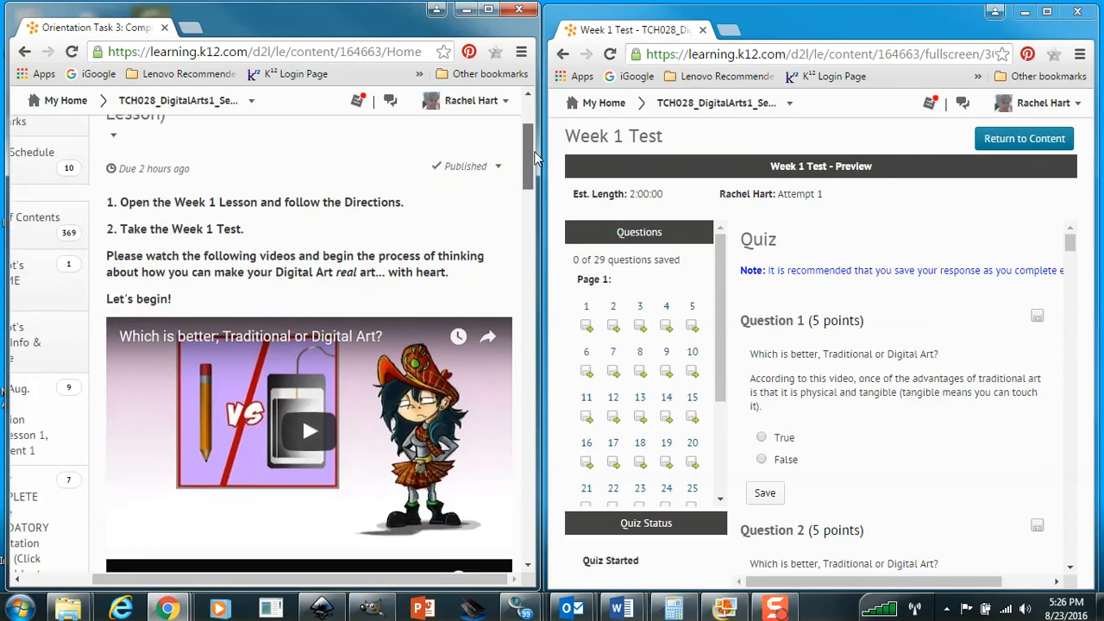
{"action": "scroll", "scroll_direction": "down", "scroll_amount": 3}
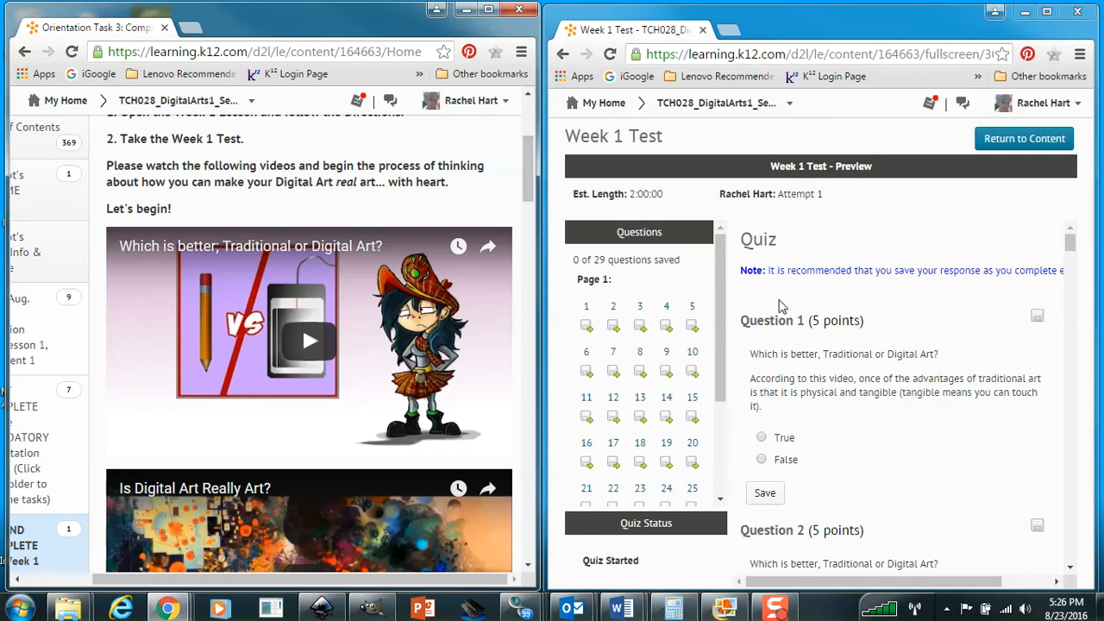
{"action": "mouse_move", "coordinate": [847, 351]}
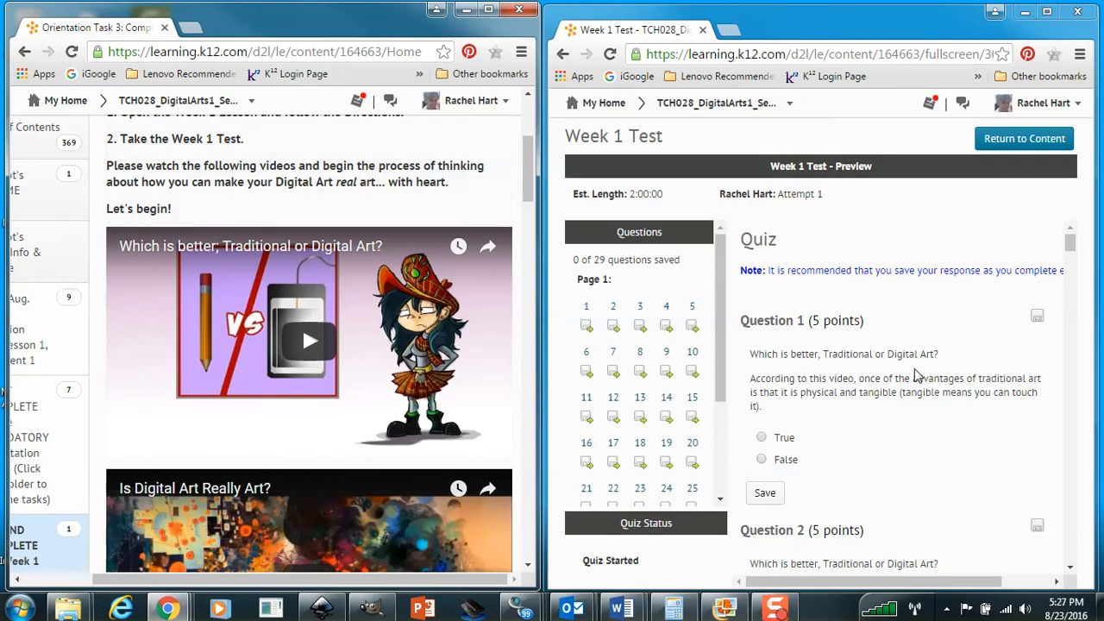
{"action": "mouse_move", "coordinate": [1073, 249]}
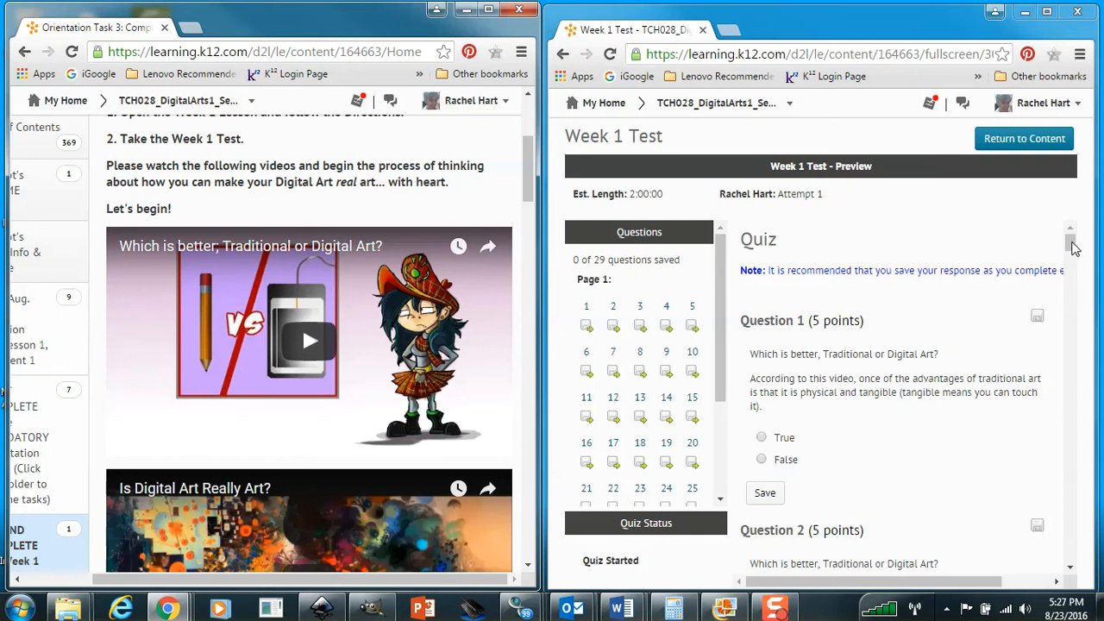
Scroll the quiz to show Question 2 on the Ctrl Z undo advantage
{"action": "scroll", "scroll_direction": "down", "scroll_amount": 3}
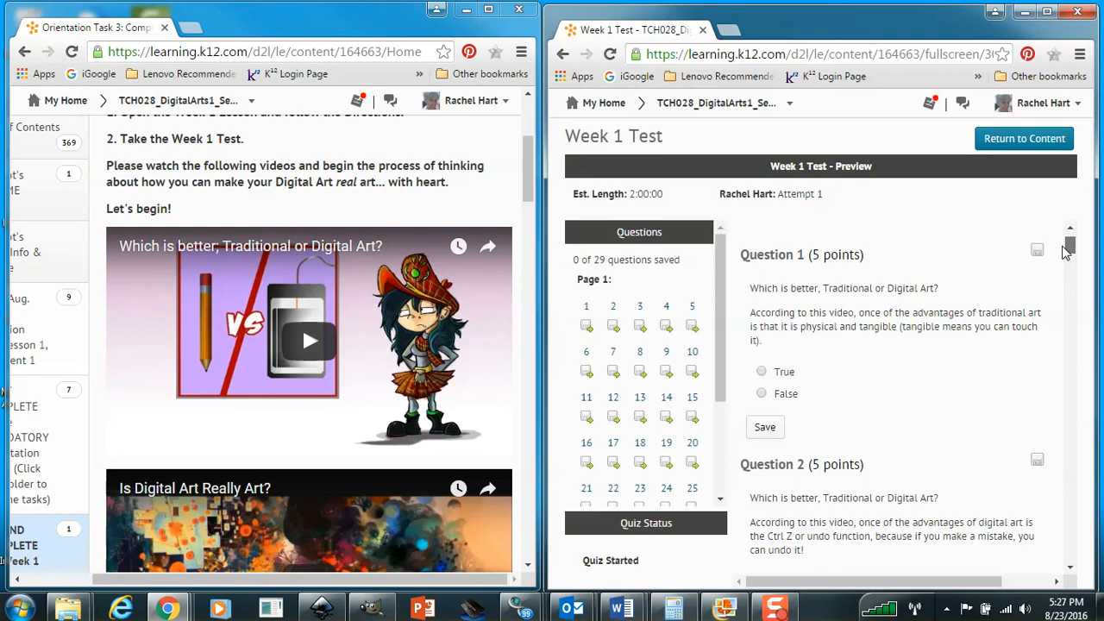
{"action": "mouse_move", "coordinate": [998, 292]}
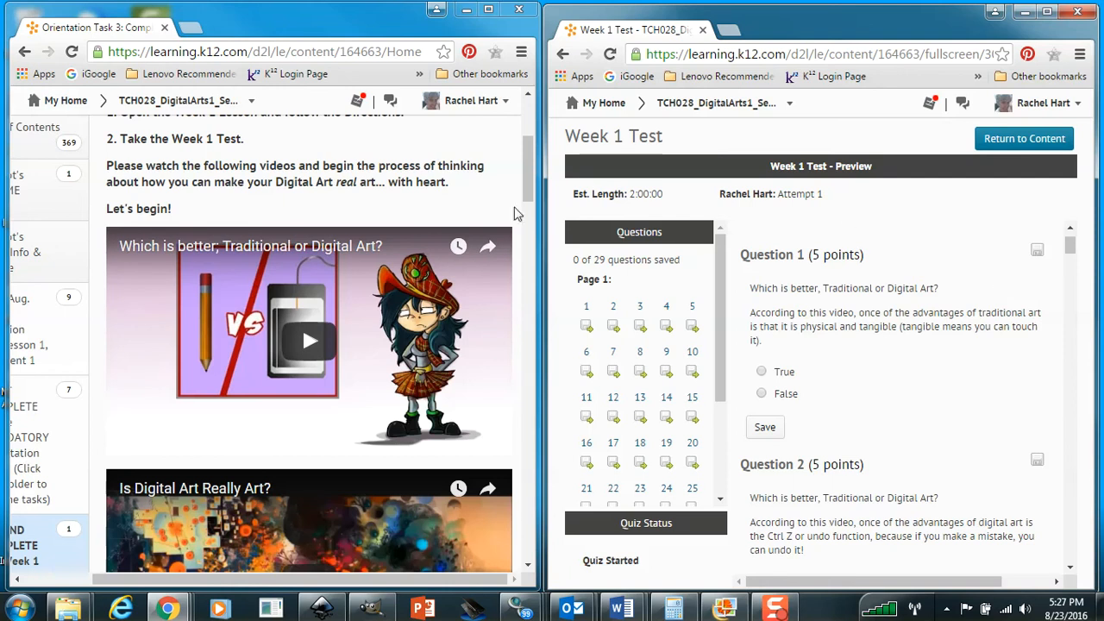
{"action": "mouse_move", "coordinate": [151, 248]}
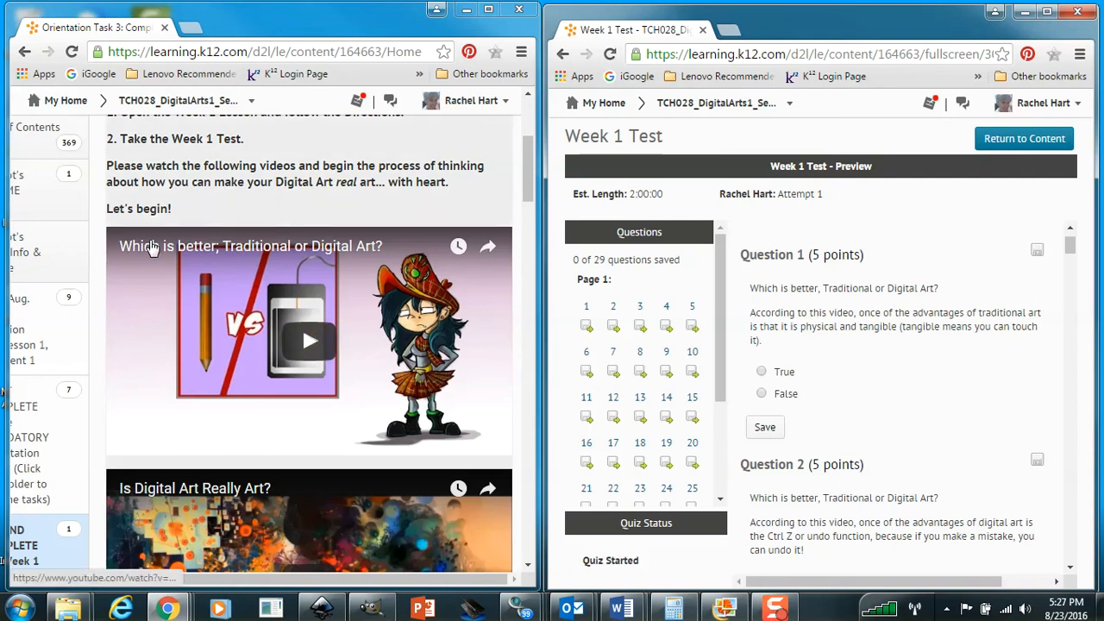
{"action": "mouse_move", "coordinate": [373, 181]}
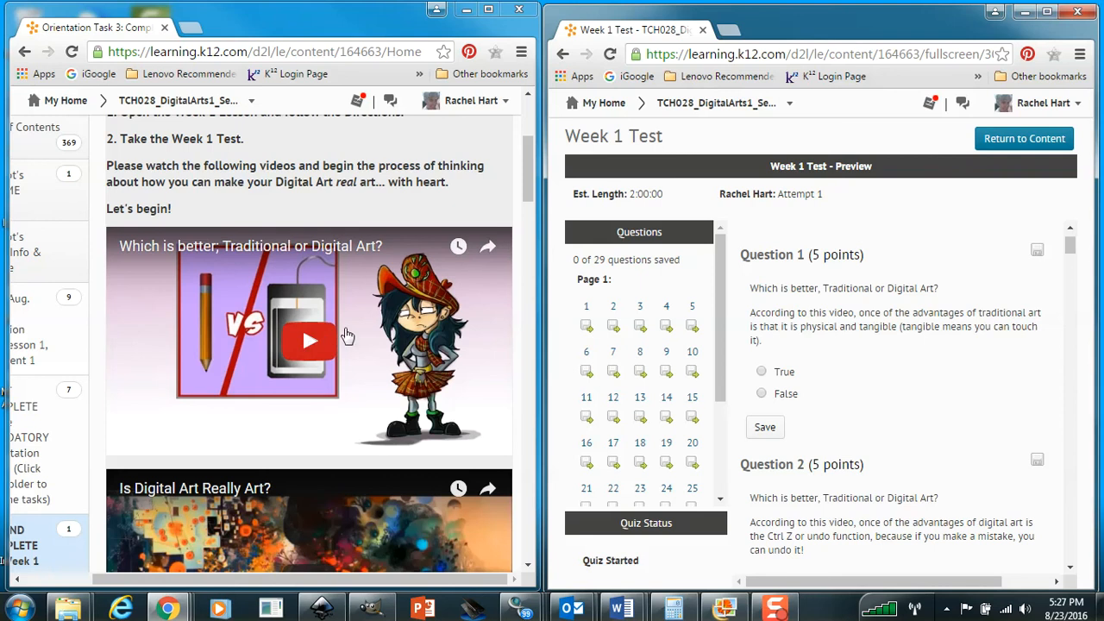
{"action": "scroll", "scroll_direction": "down", "scroll_amount": 3}
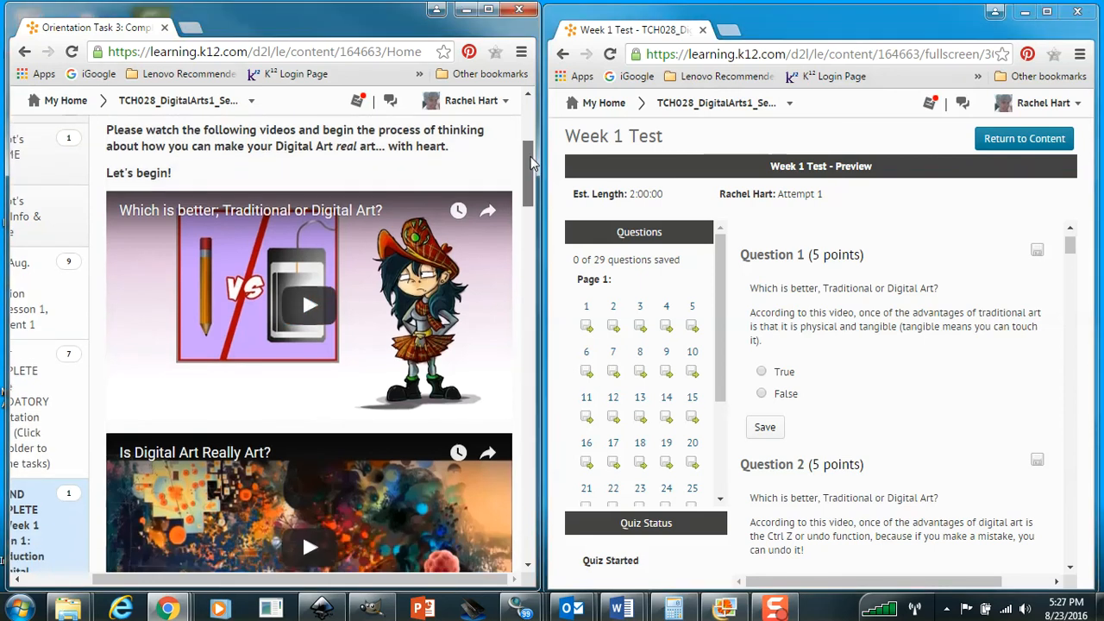
{"action": "scroll", "scroll_direction": "down", "scroll_amount": 3}
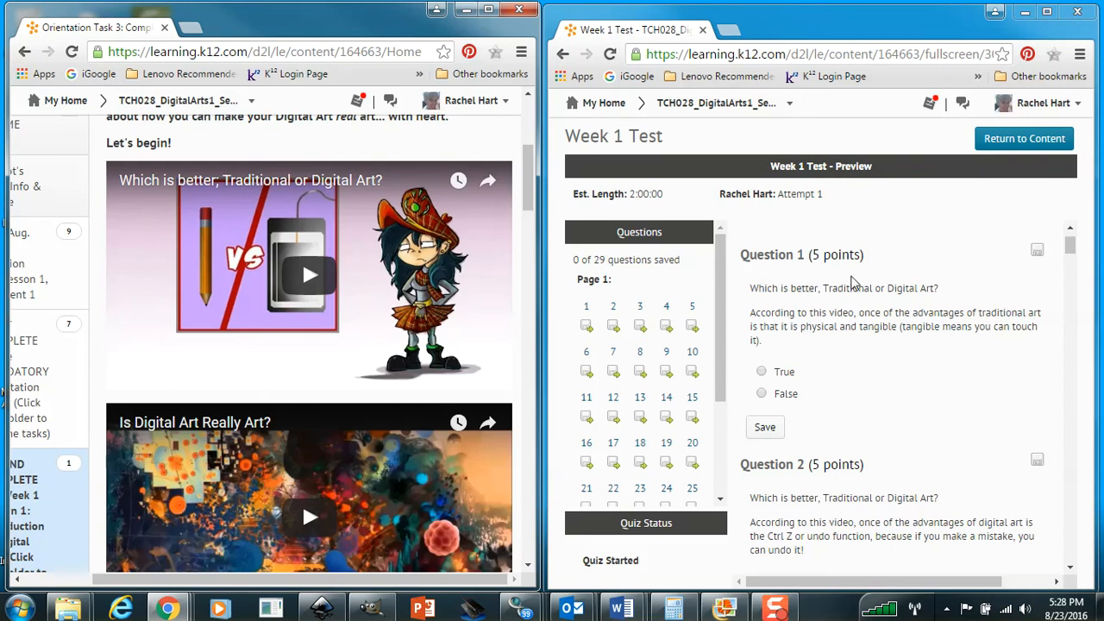
{"action": "mouse_move", "coordinate": [823, 467]}
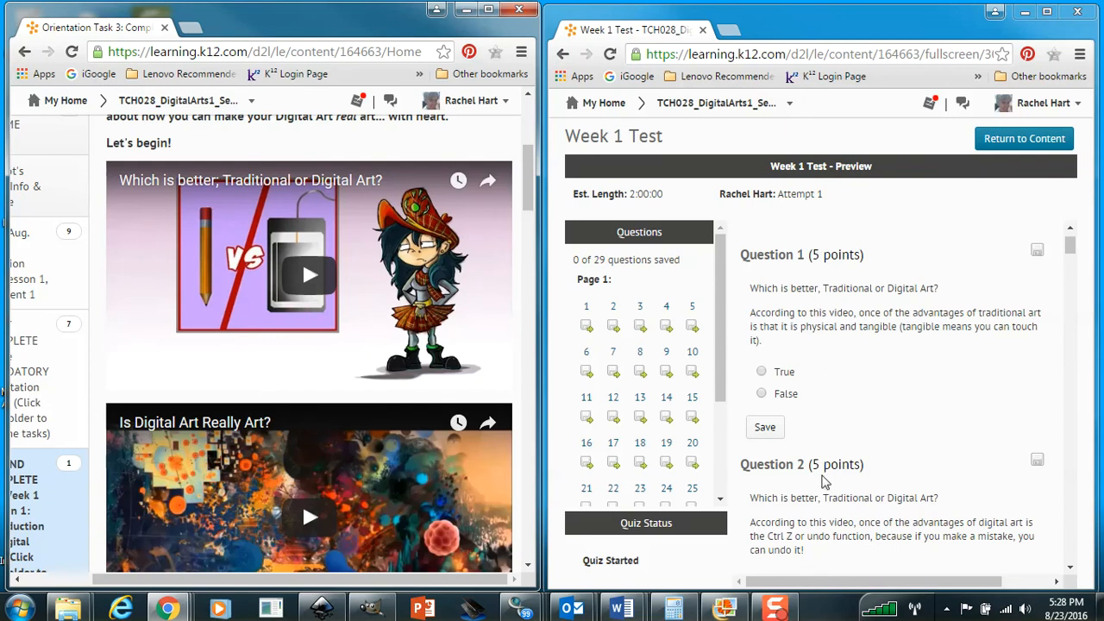
{"action": "mouse_move", "coordinate": [776, 310]}
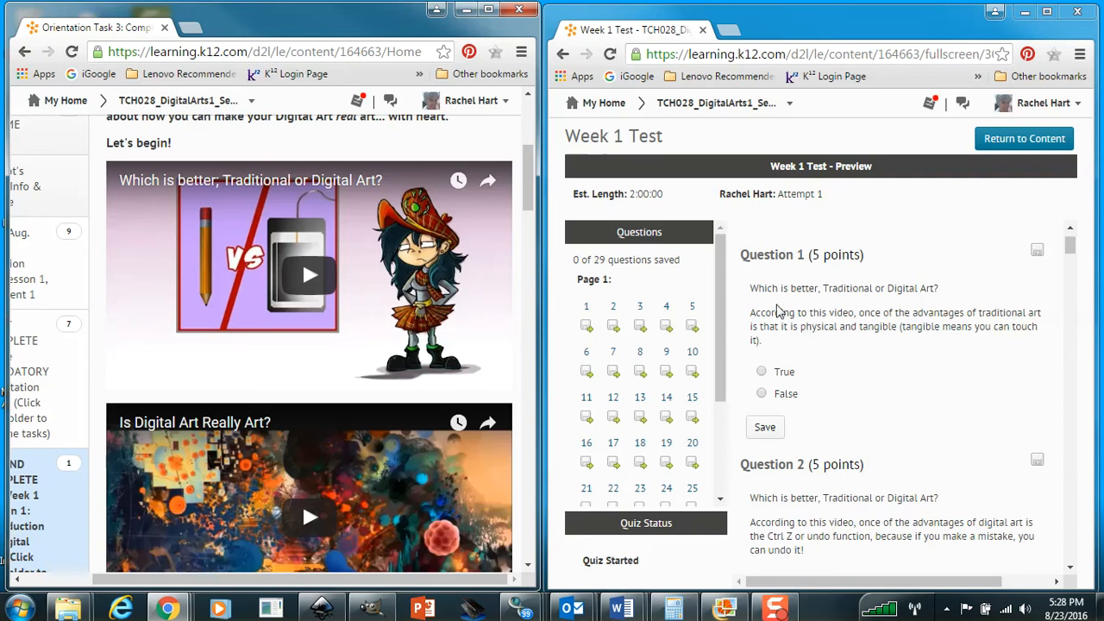
{"action": "mouse_move", "coordinate": [899, 303]}
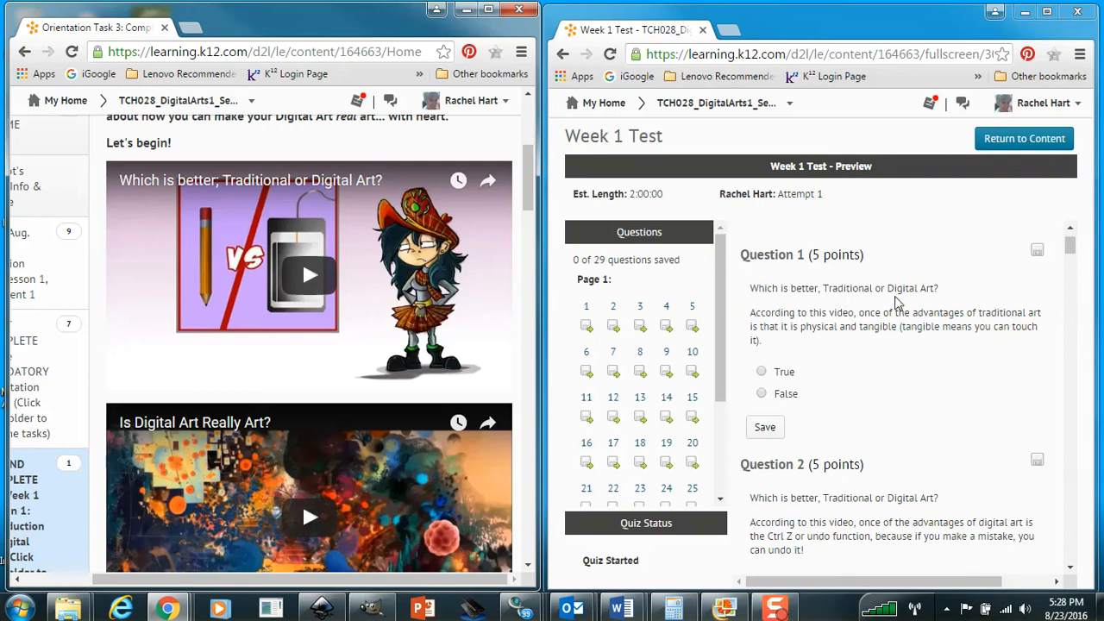
{"action": "mouse_move", "coordinate": [768, 308]}
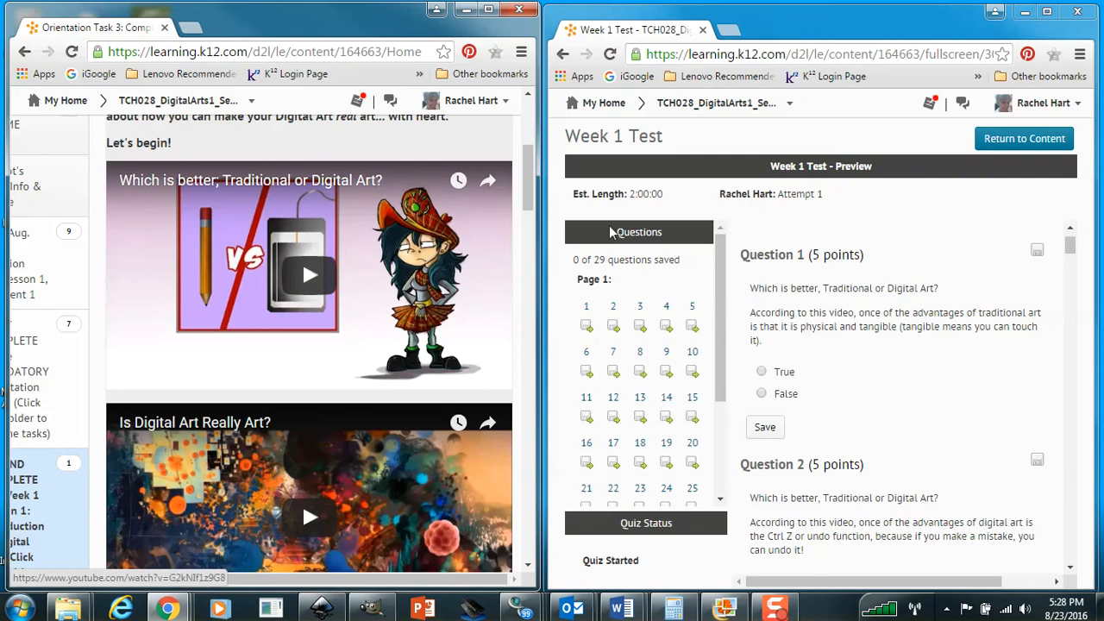
{"action": "mouse_move", "coordinate": [952, 297]}
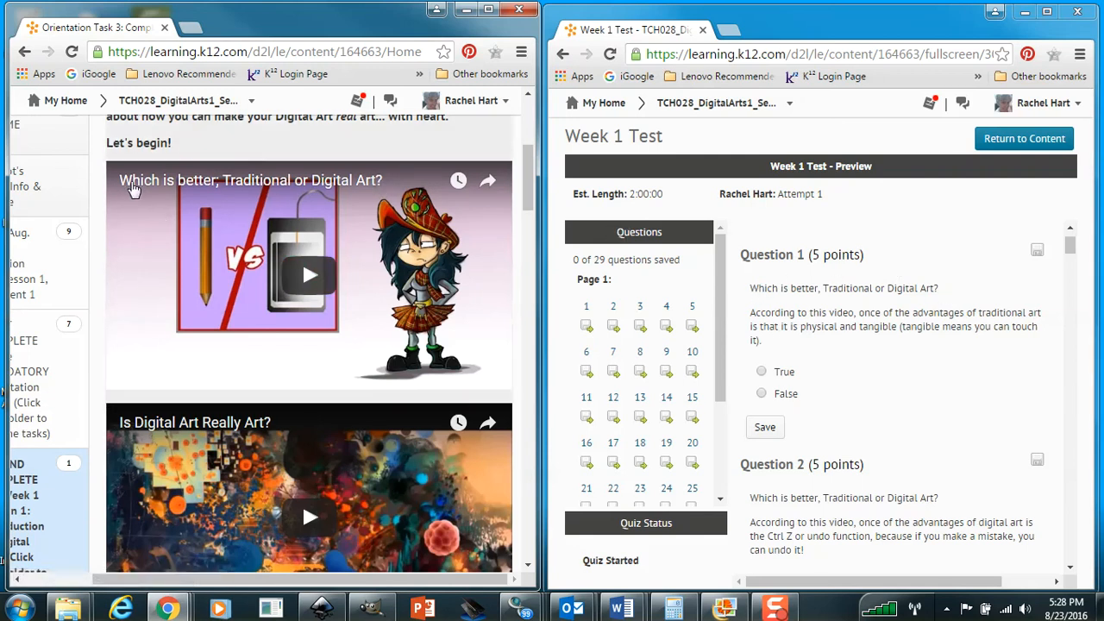
{"action": "mouse_move", "coordinate": [678, 278]}
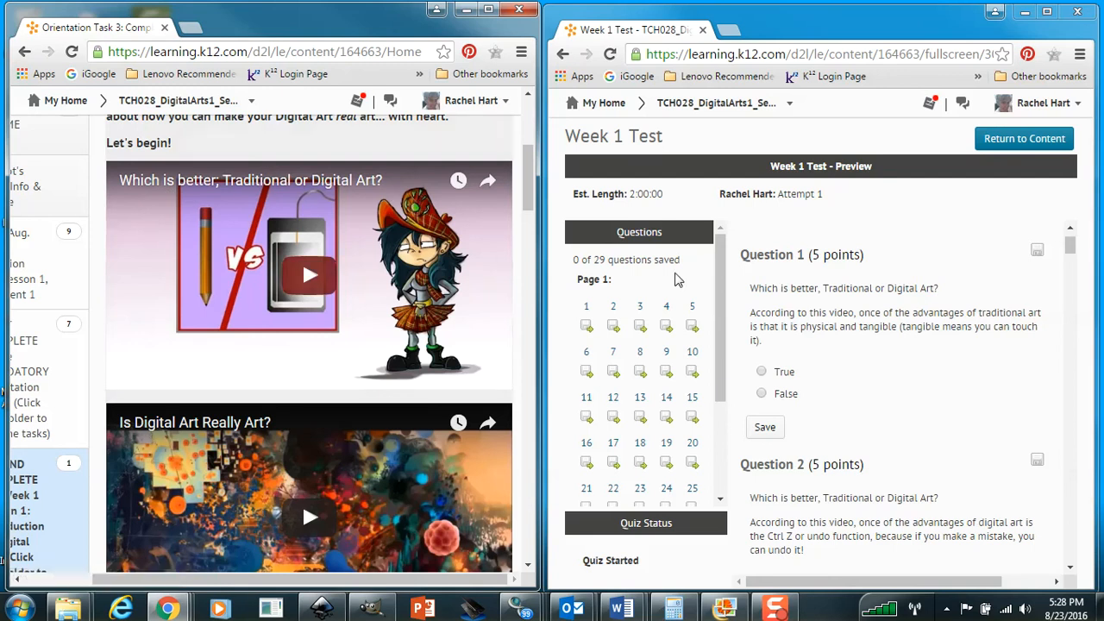
{"action": "mouse_move", "coordinate": [763, 316]}
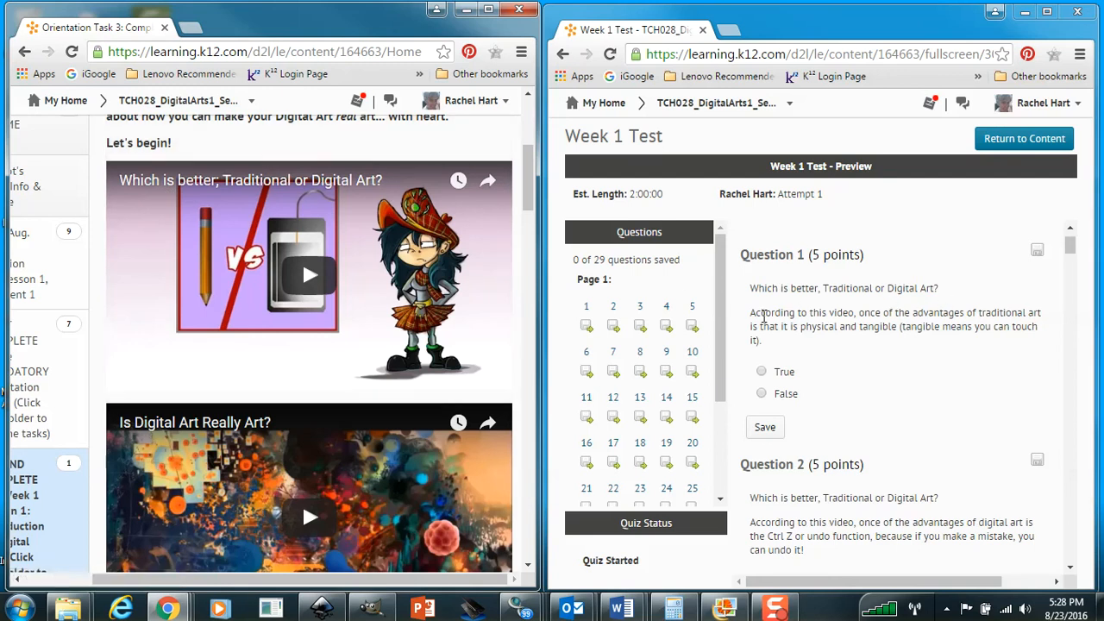
{"action": "mouse_move", "coordinate": [858, 321]}
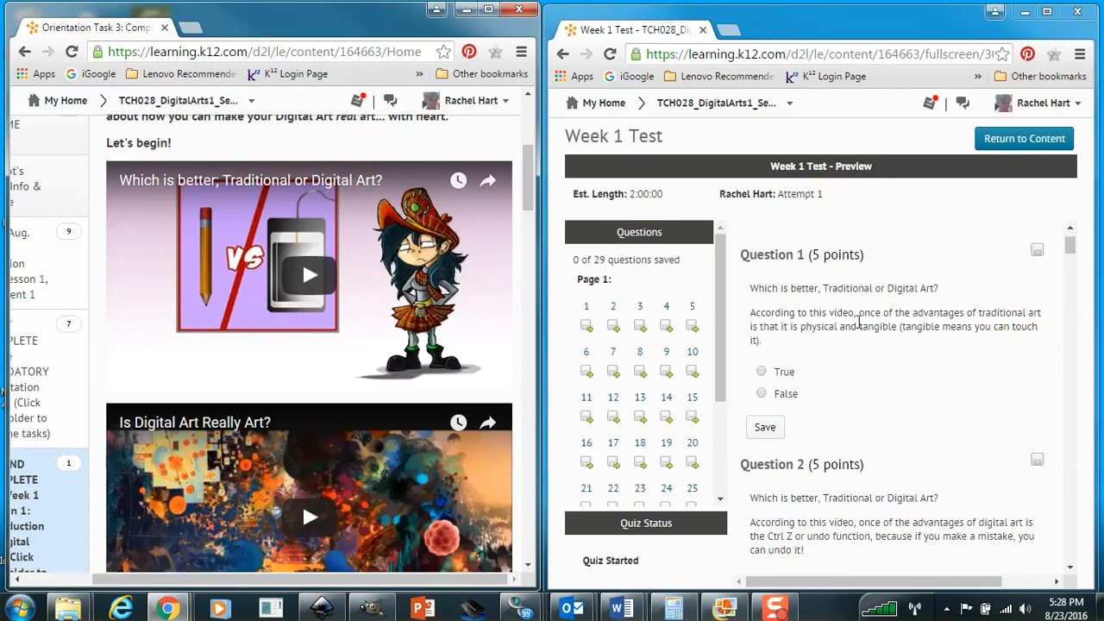
{"action": "mouse_move", "coordinate": [876, 321]}
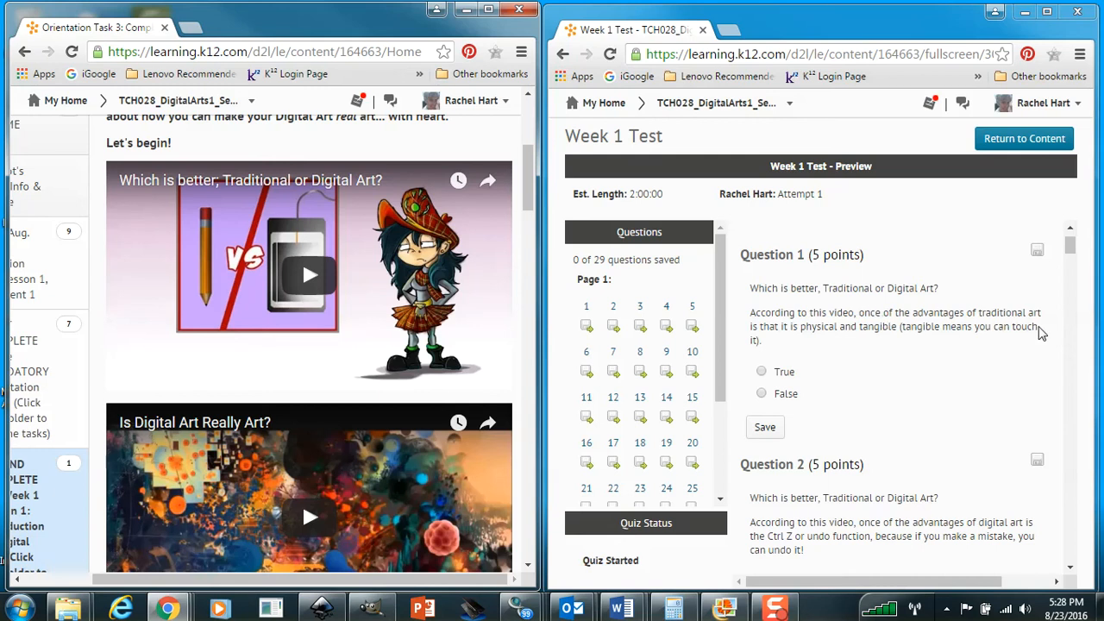
{"action": "mouse_move", "coordinate": [773, 344]}
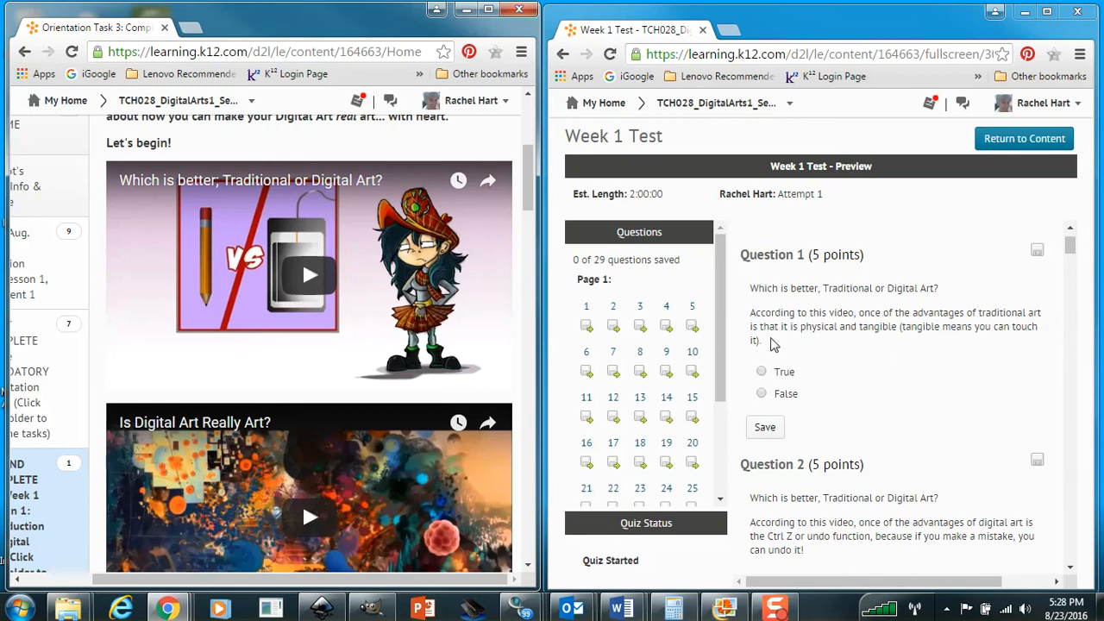
{"action": "mouse_move", "coordinate": [848, 346]}
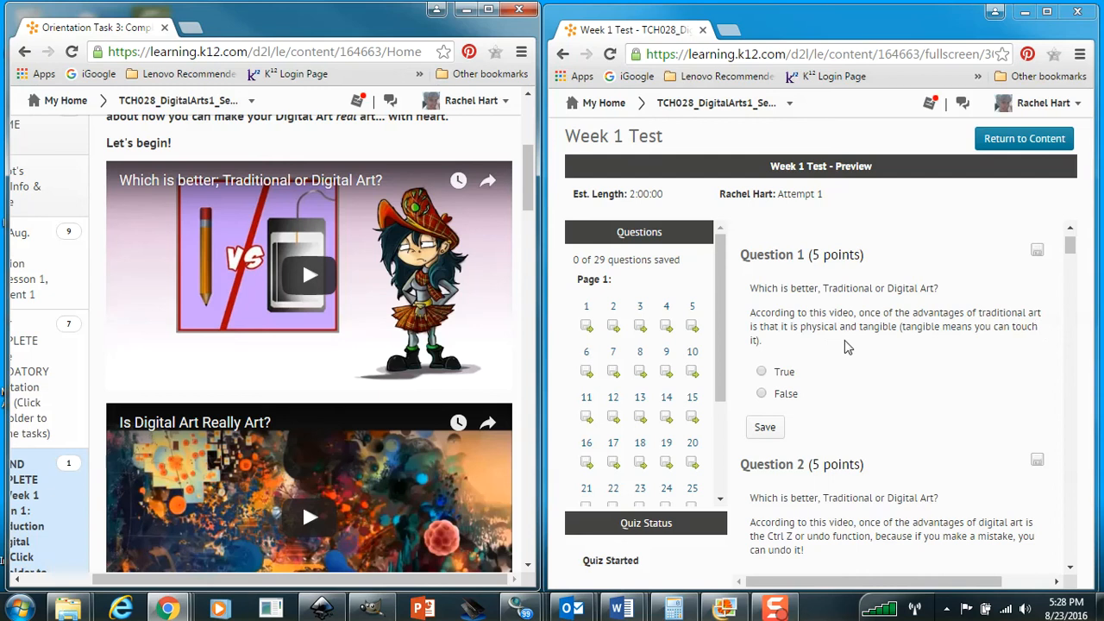
{"action": "mouse_move", "coordinate": [1029, 340]}
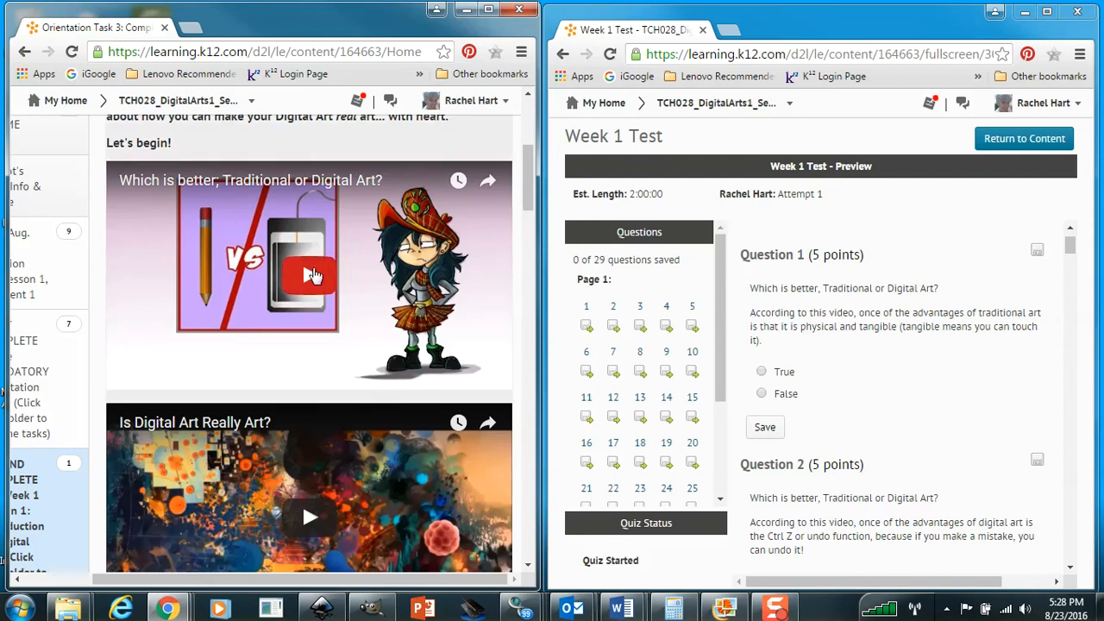
Play the Traditional or Digital Art video and answer Question 1 True
{"action": "left_click", "coordinate": [308, 274]}
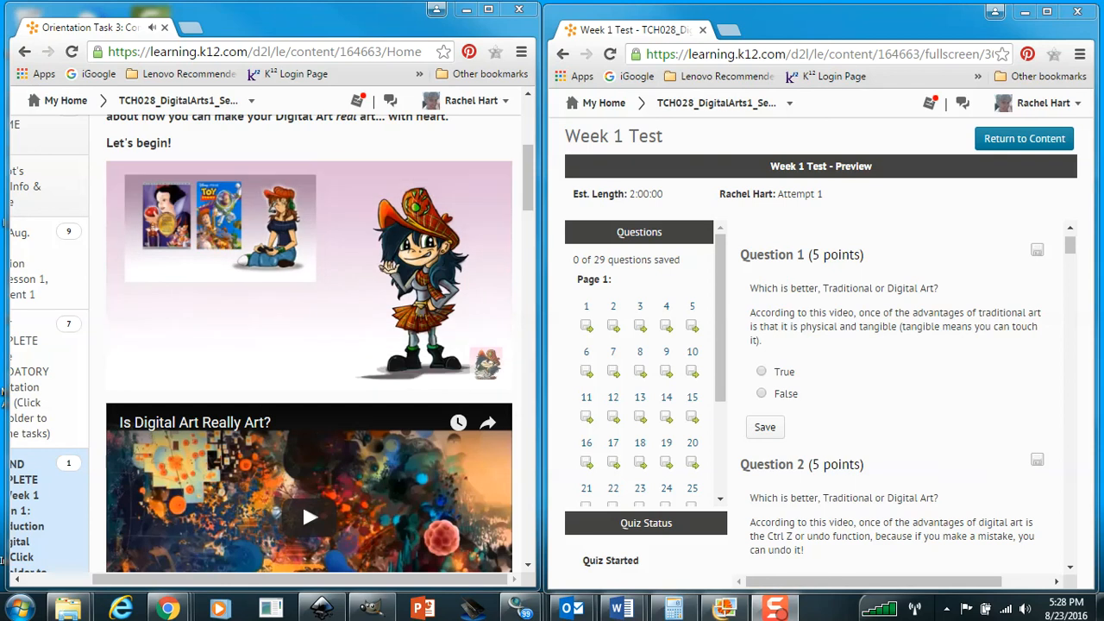
{"action": "mouse_move", "coordinate": [1004, 496]}
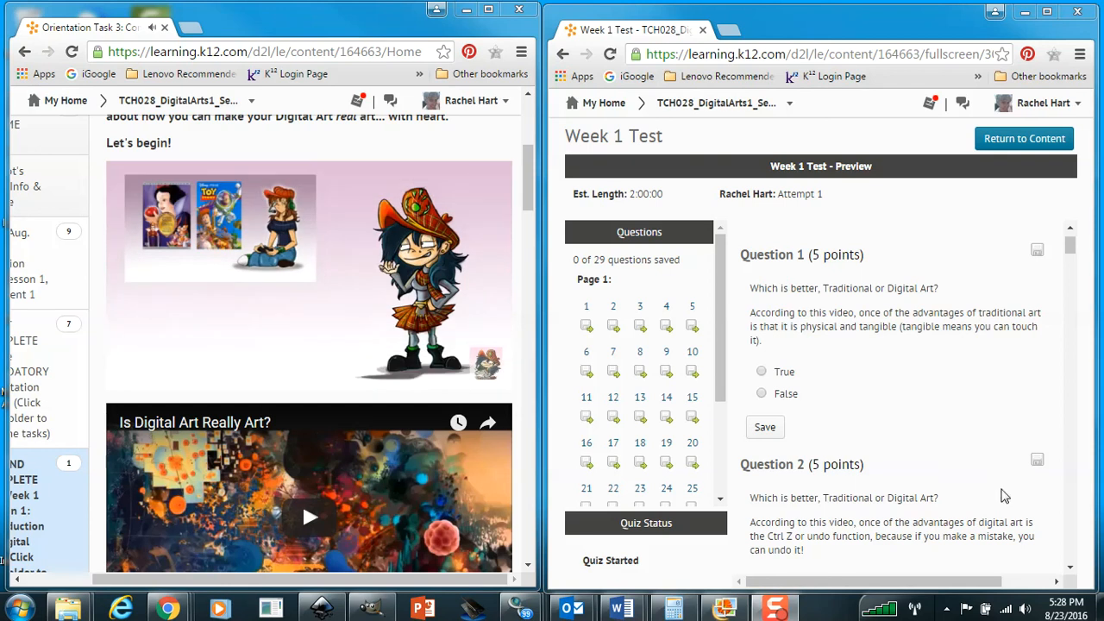
{"action": "left_click", "coordinate": [309, 276]}
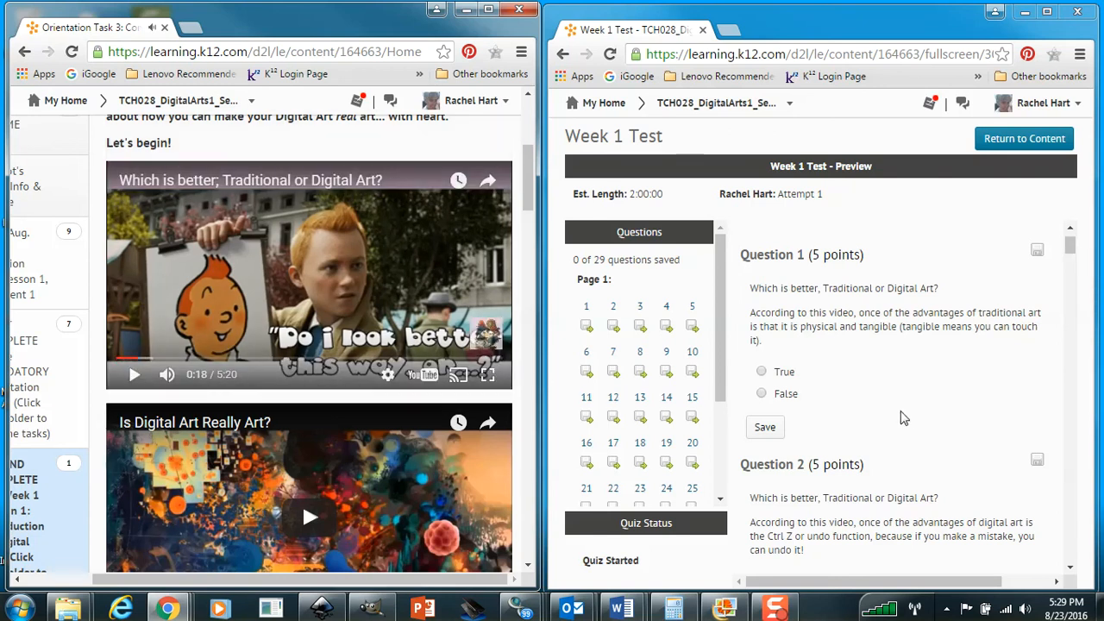
{"action": "left_click", "coordinate": [760, 387]}
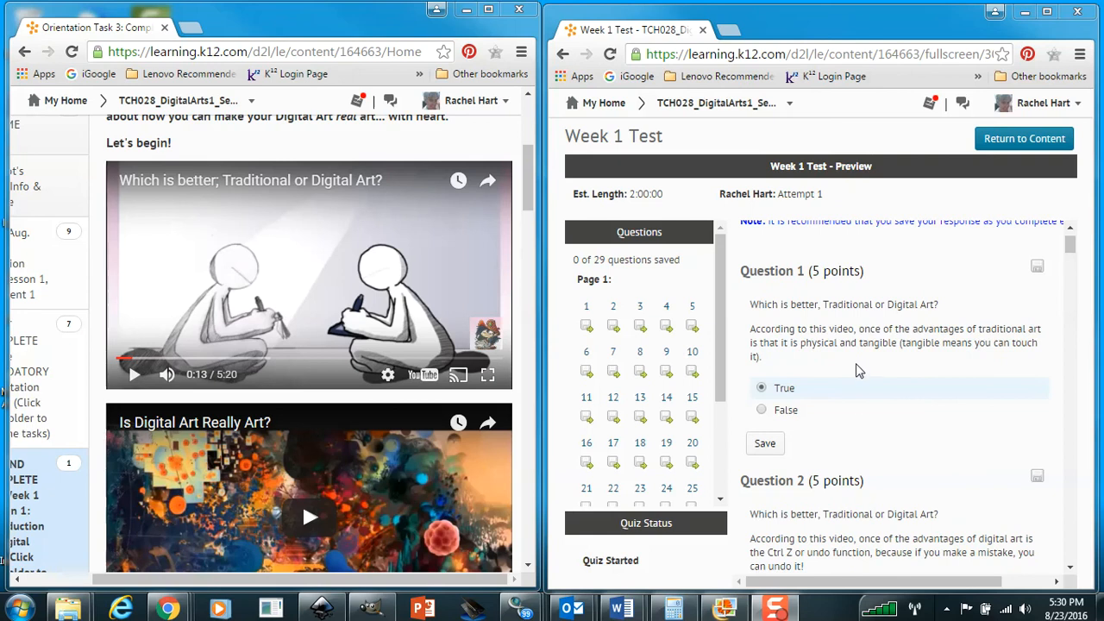
{"action": "mouse_move", "coordinate": [827, 347]}
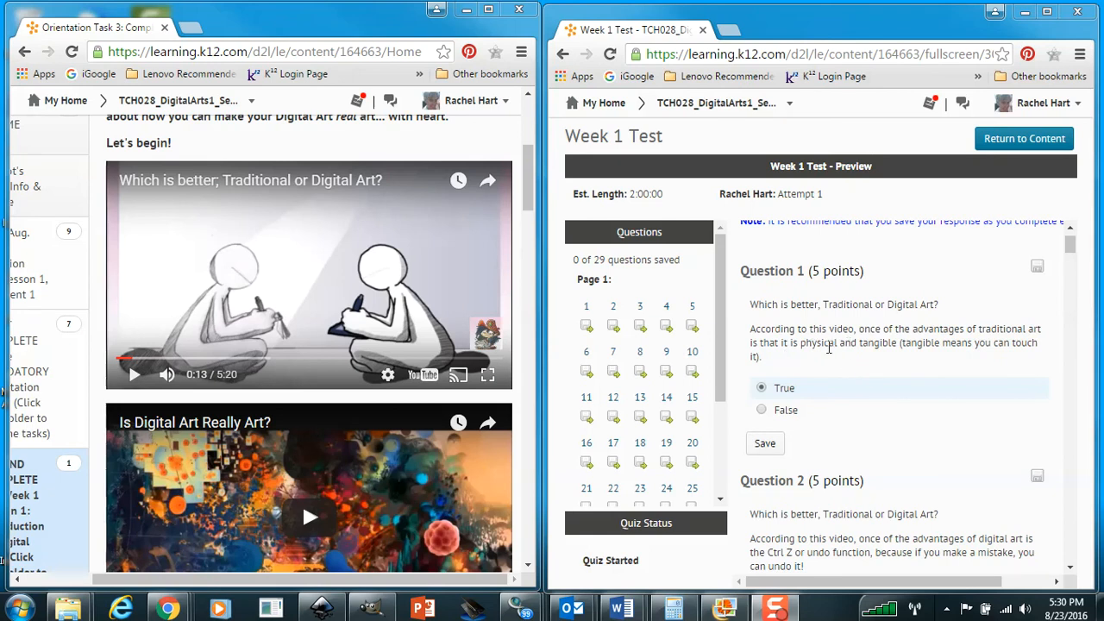
{"action": "mouse_move", "coordinate": [974, 332]}
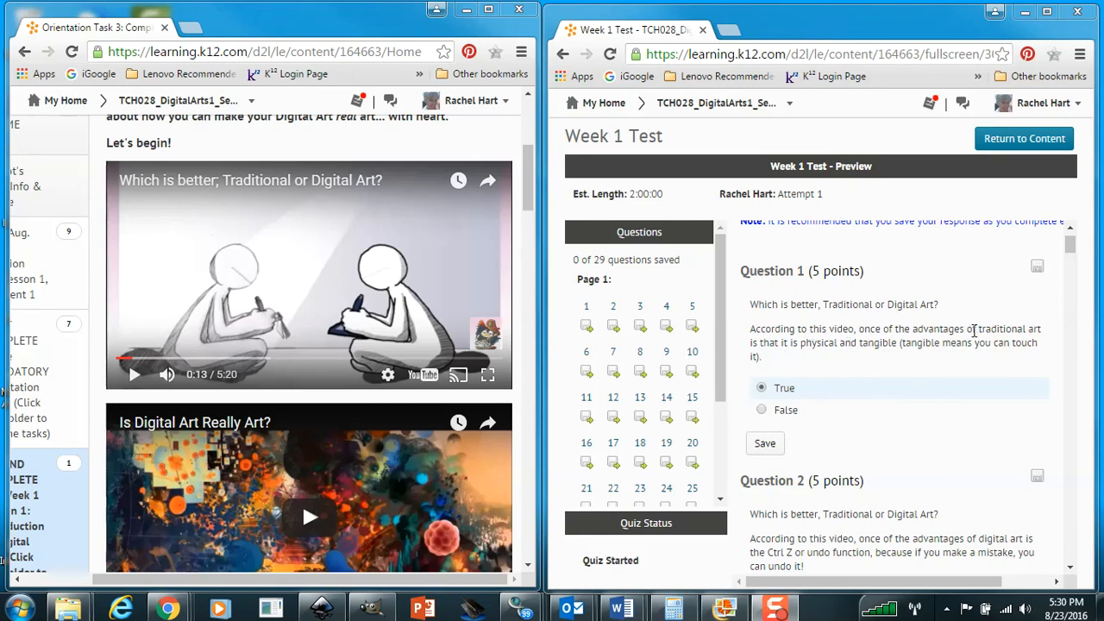
{"action": "mouse_move", "coordinate": [778, 358]}
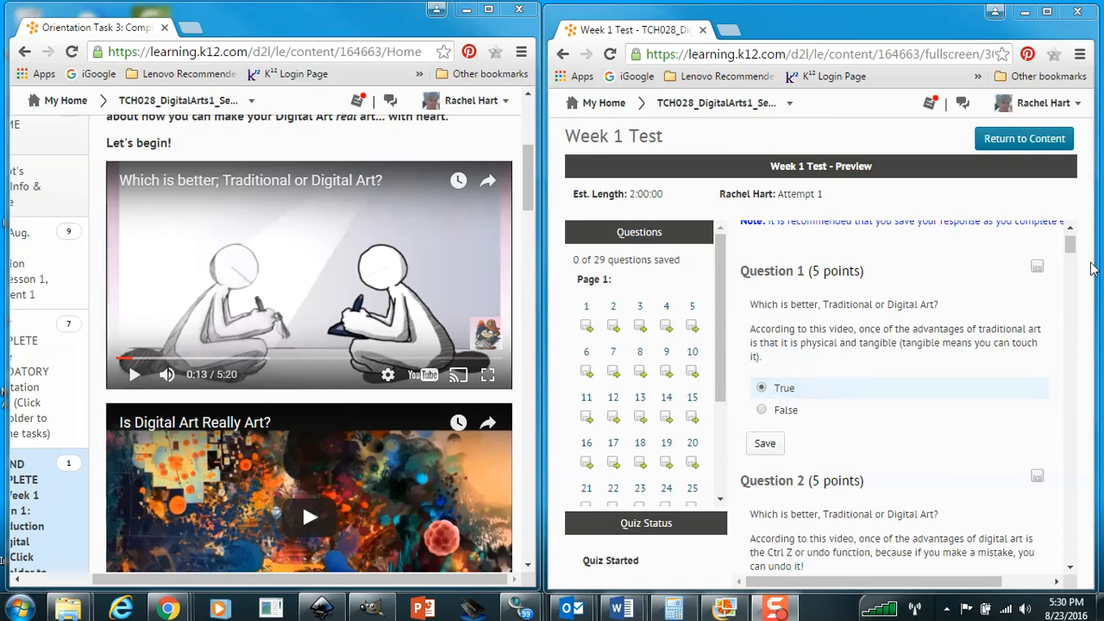
Scroll to Question 2, resume the video, and answer the undo question True
{"action": "scroll", "scroll_direction": "down", "scroll_amount": 3}
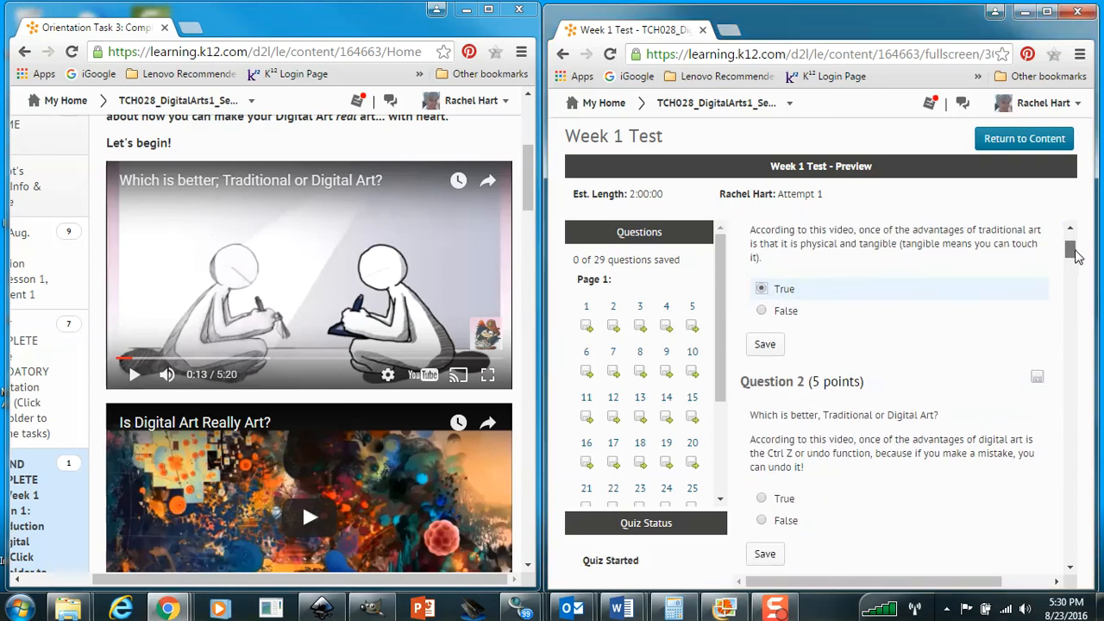
{"action": "scroll", "scroll_direction": "down", "scroll_amount": 3}
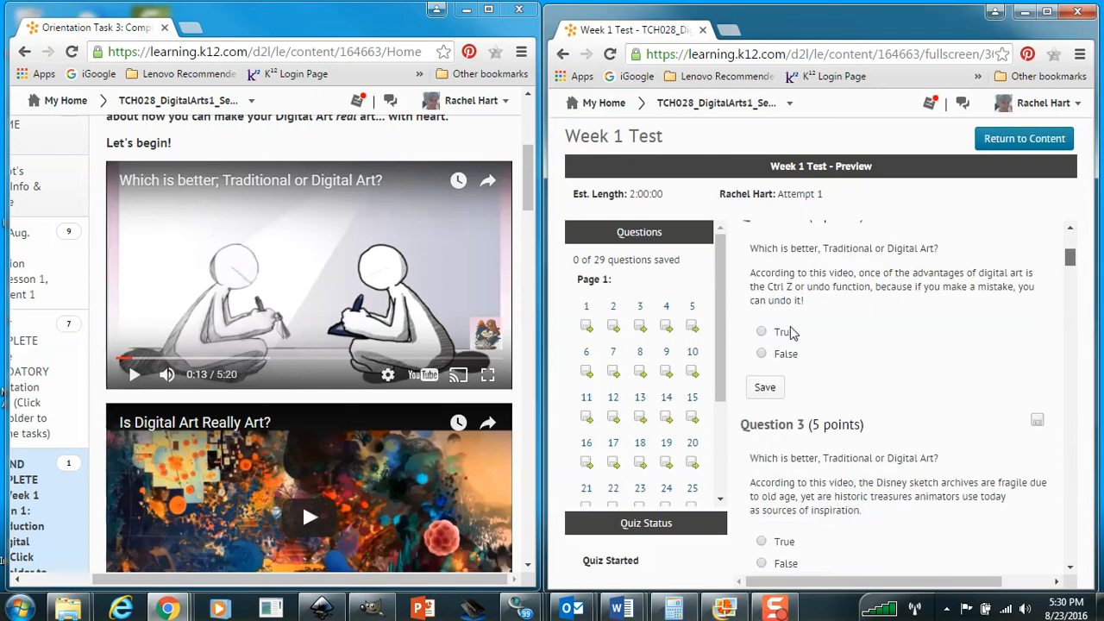
{"action": "mouse_move", "coordinate": [916, 285]}
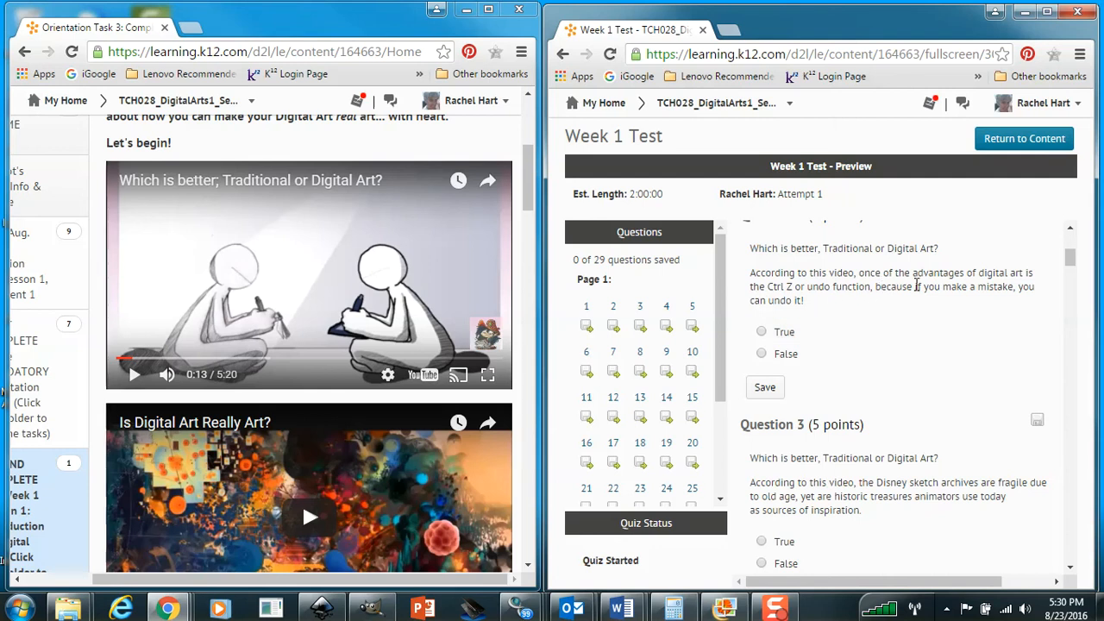
{"action": "mouse_move", "coordinate": [883, 282]}
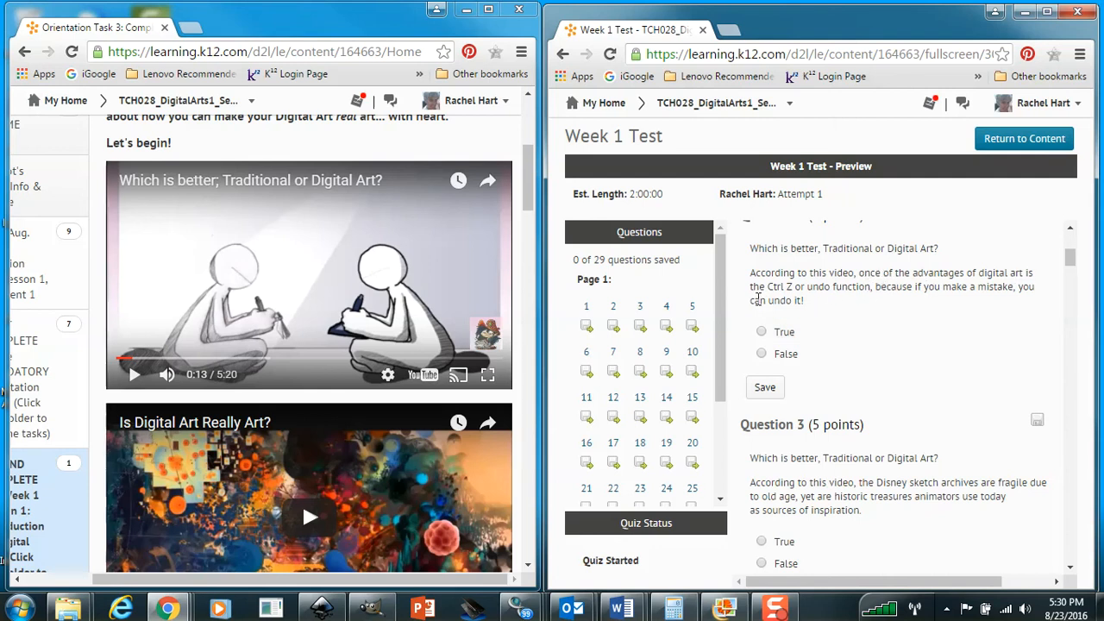
{"action": "mouse_move", "coordinate": [865, 301]}
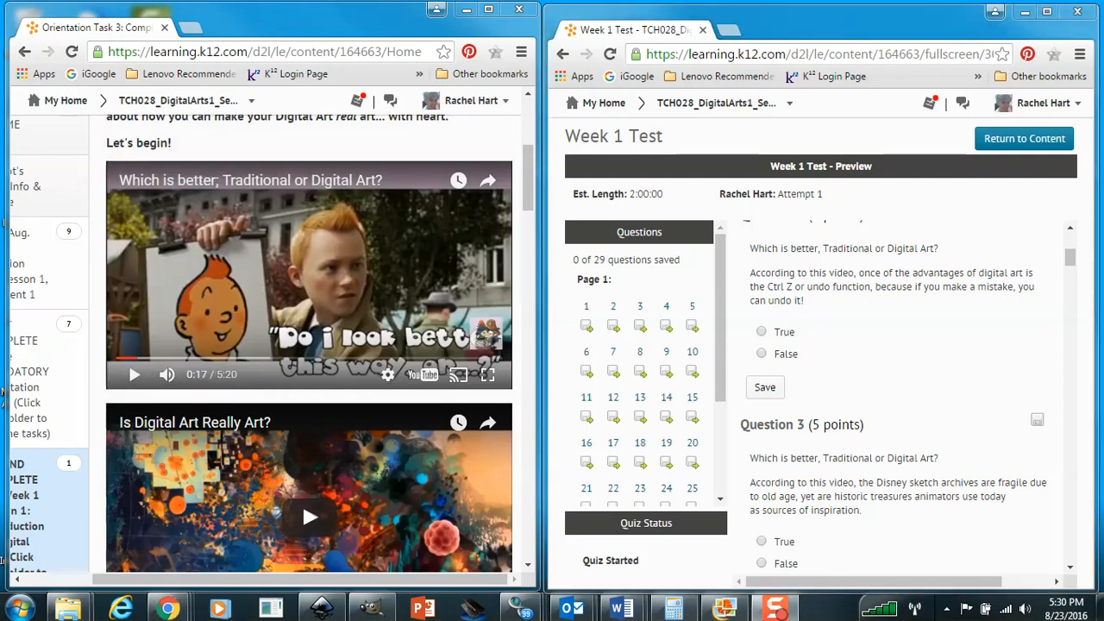
{"action": "left_click", "coordinate": [133, 374]}
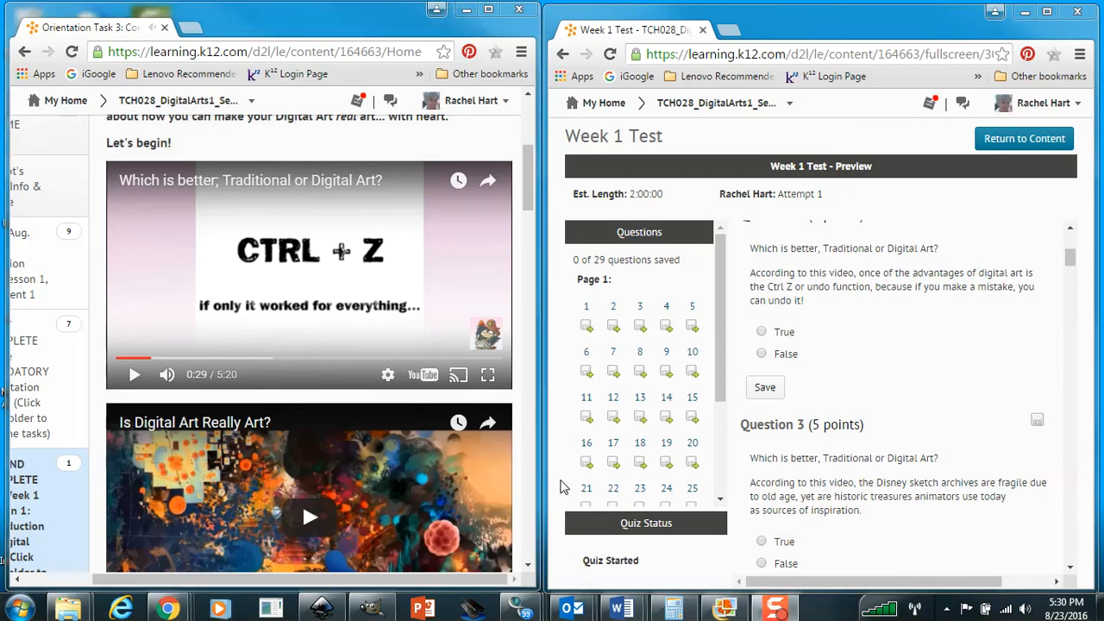
{"action": "left_click", "coordinate": [761, 331]}
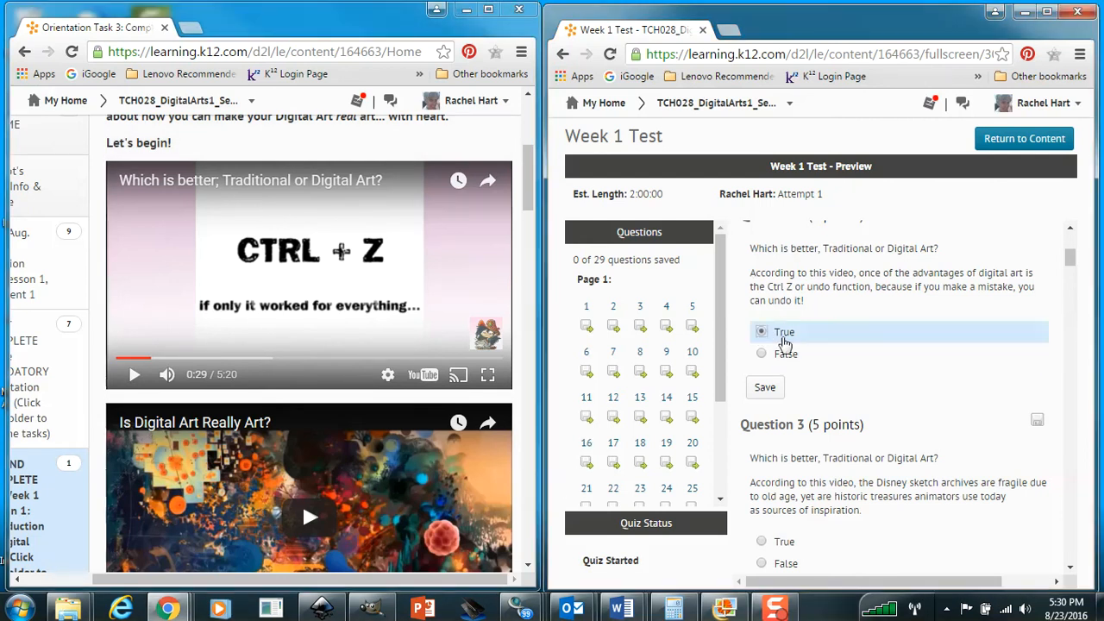
Scroll to Question 3, pause the video at 1:02, and answer the Disney sketches question True
{"action": "scroll", "scroll_direction": "down", "scroll_amount": 3}
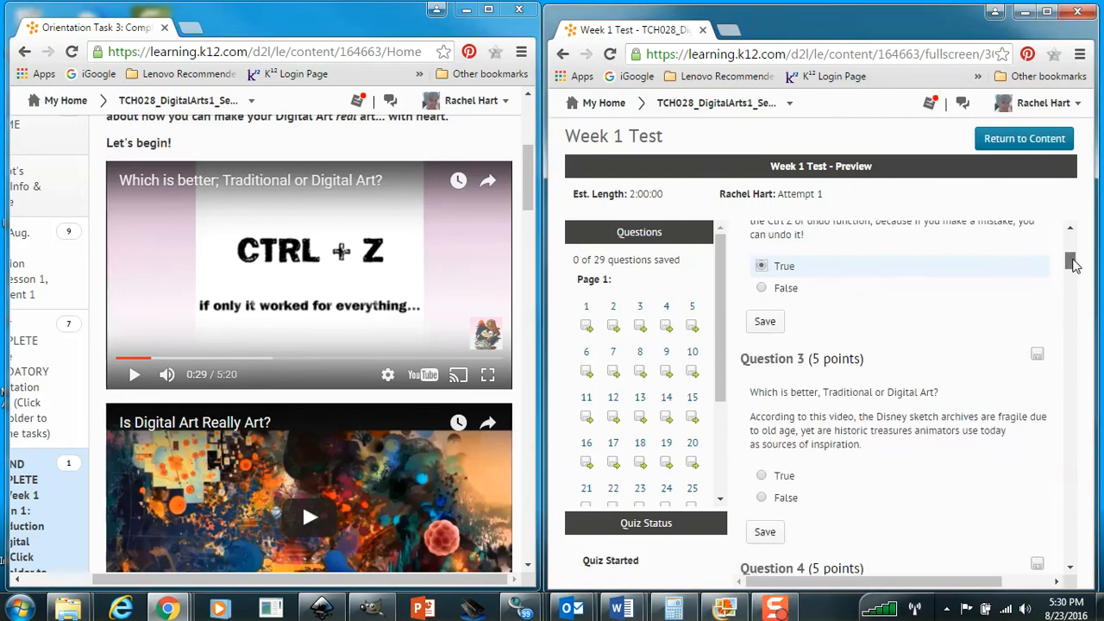
{"action": "scroll", "scroll_direction": "down", "scroll_amount": 3}
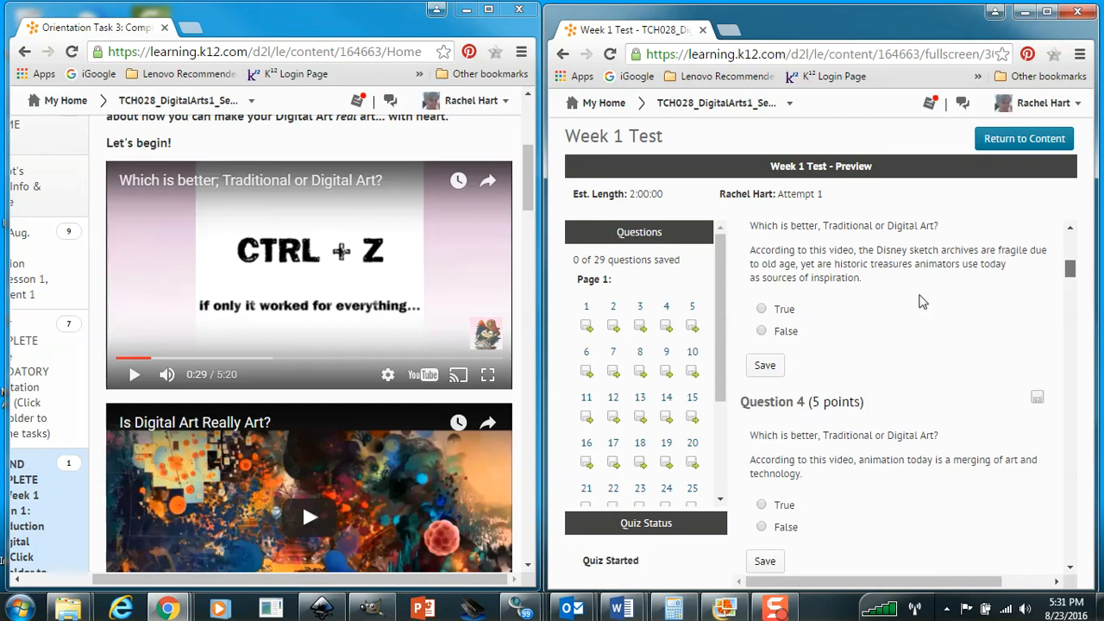
{"action": "mouse_move", "coordinate": [967, 270]}
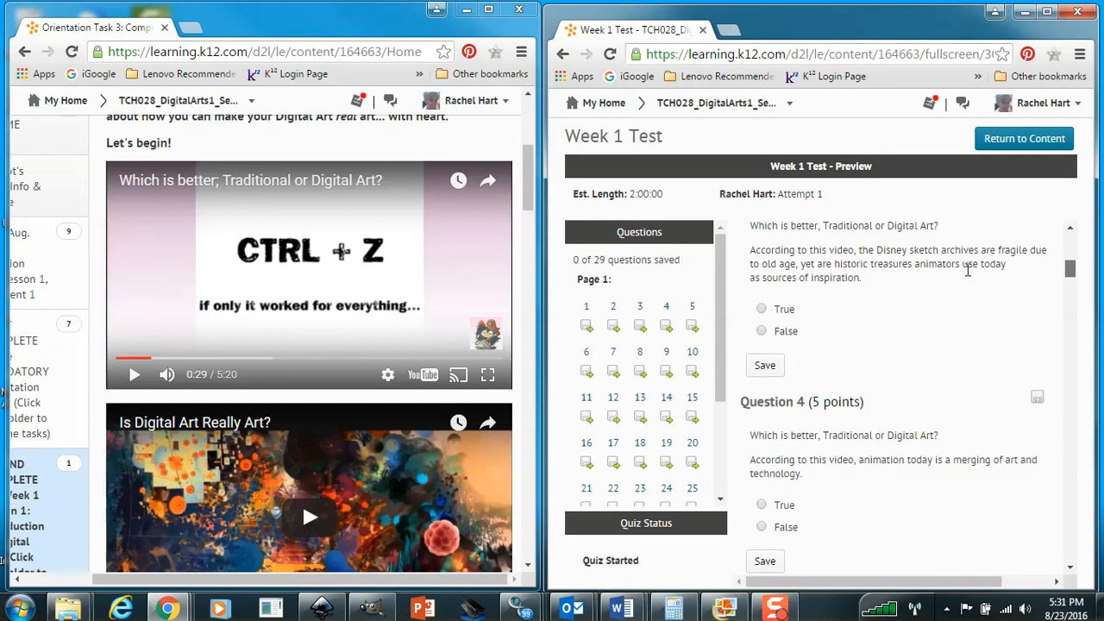
{"action": "mouse_move", "coordinate": [1017, 274]}
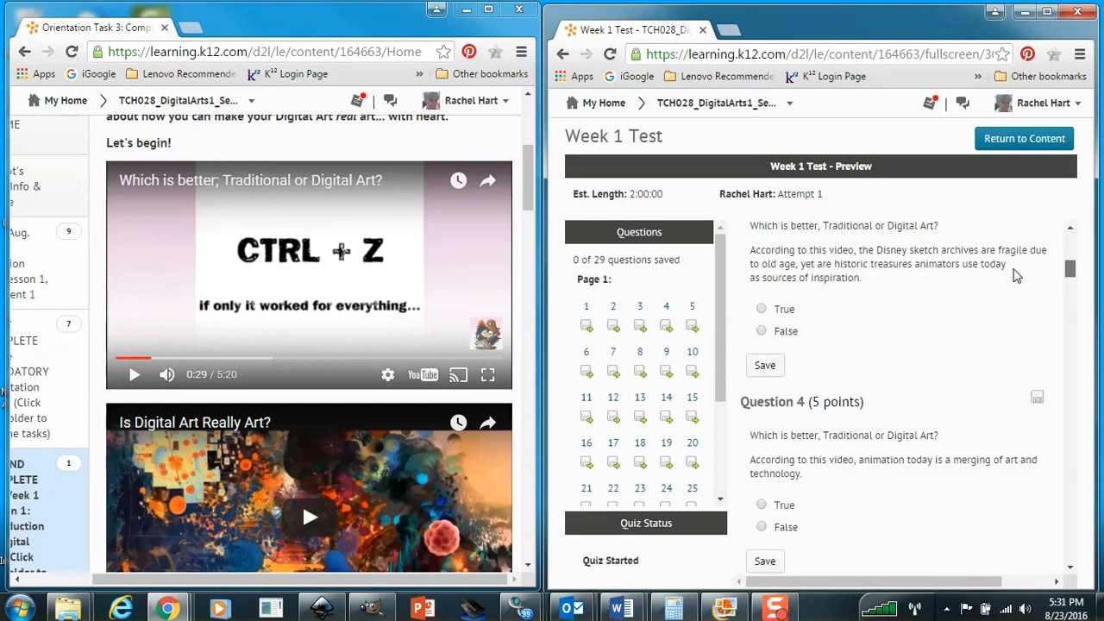
{"action": "mouse_move", "coordinate": [826, 276]}
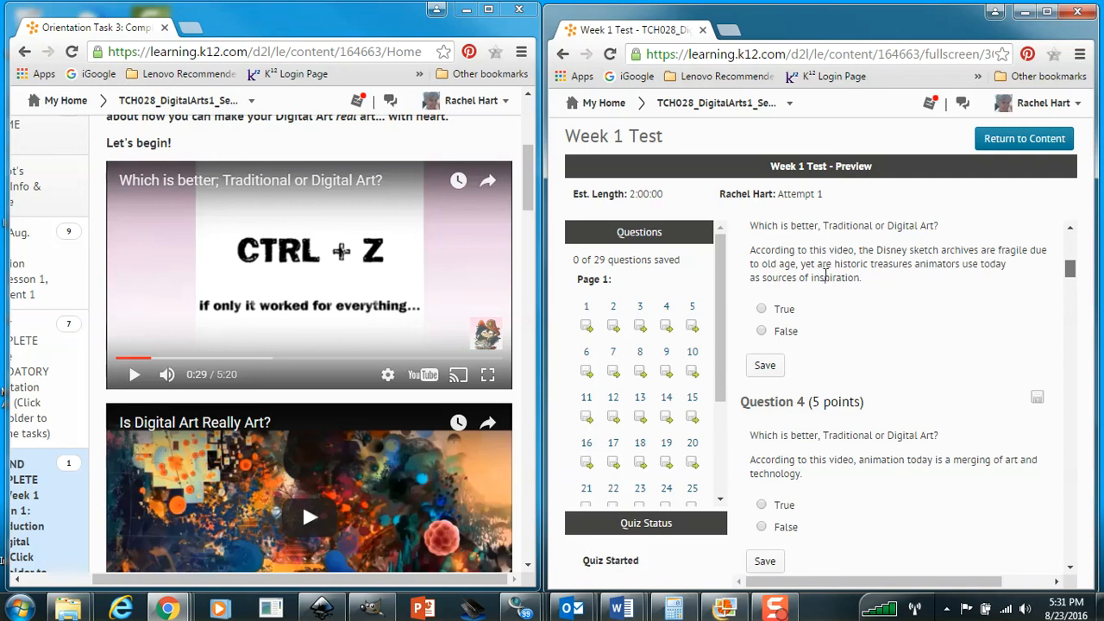
{"action": "mouse_move", "coordinate": [875, 286]}
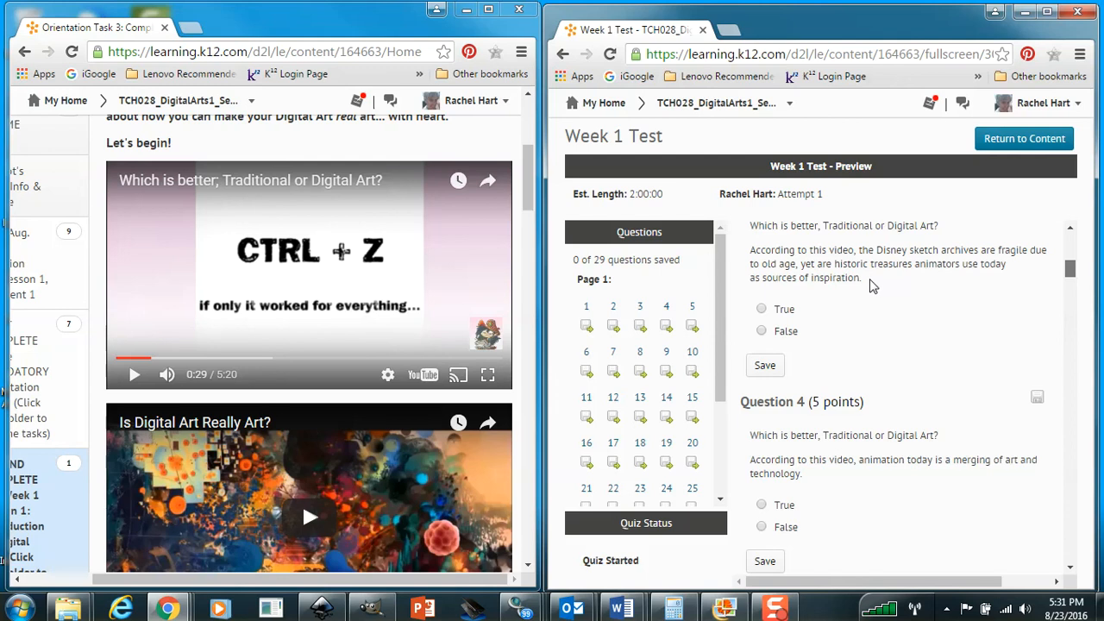
{"action": "mouse_move", "coordinate": [221, 489]}
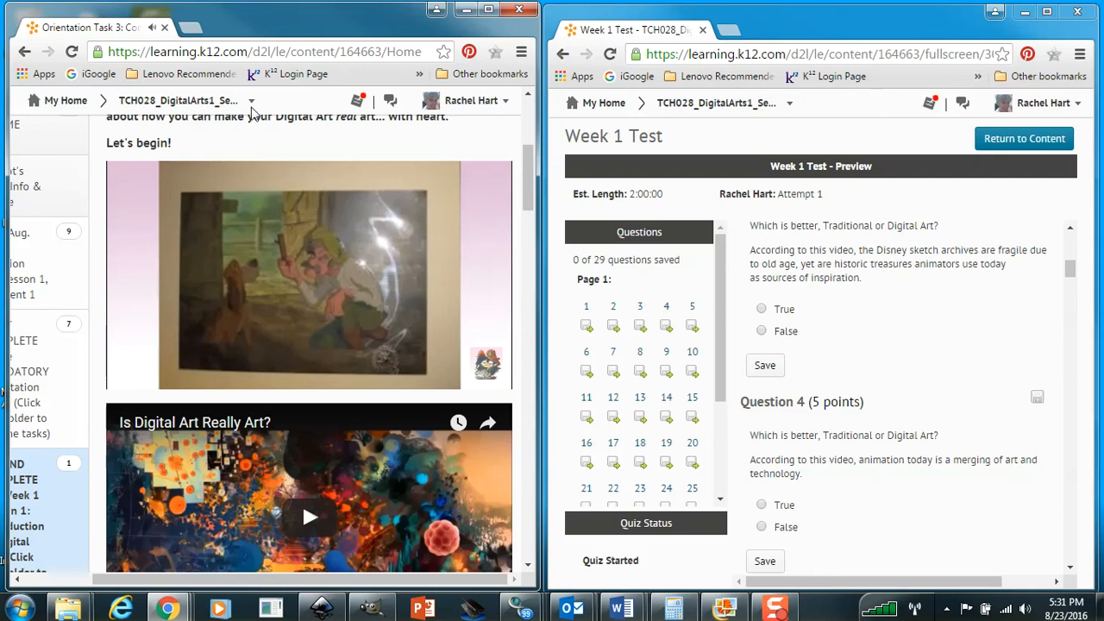
{"action": "left_click", "coordinate": [308, 275]}
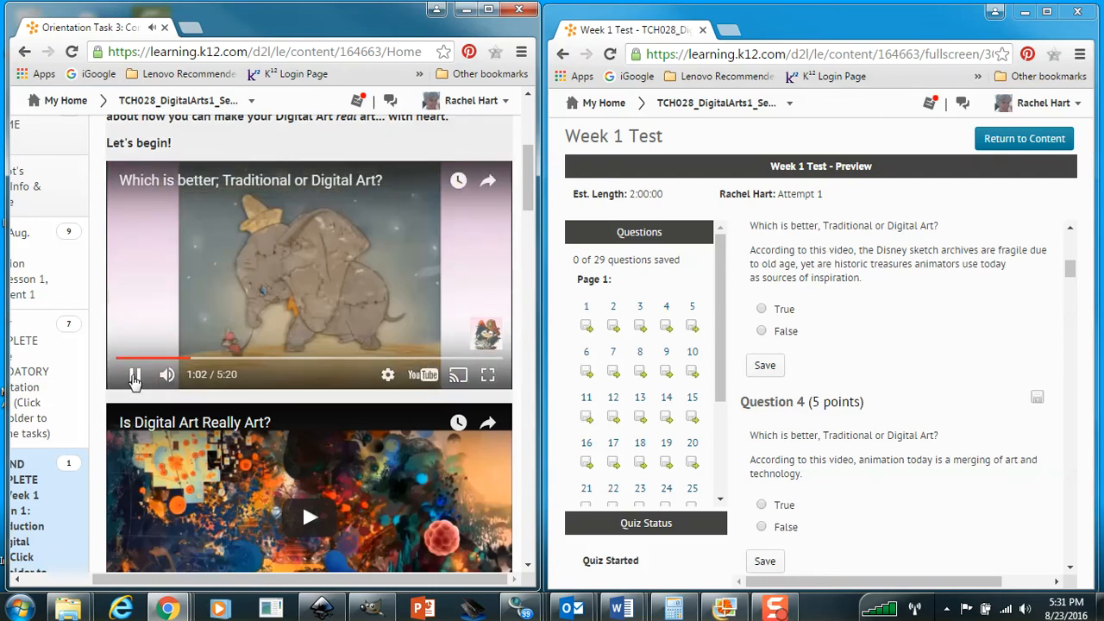
{"action": "left_click", "coordinate": [135, 374]}
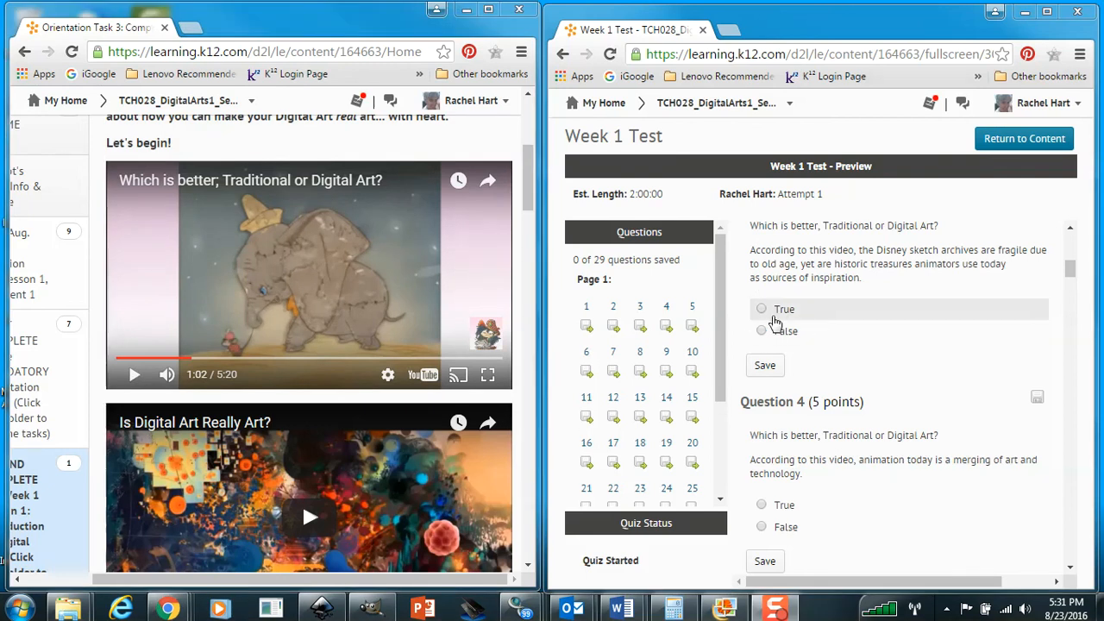
{"action": "left_click", "coordinate": [761, 309]}
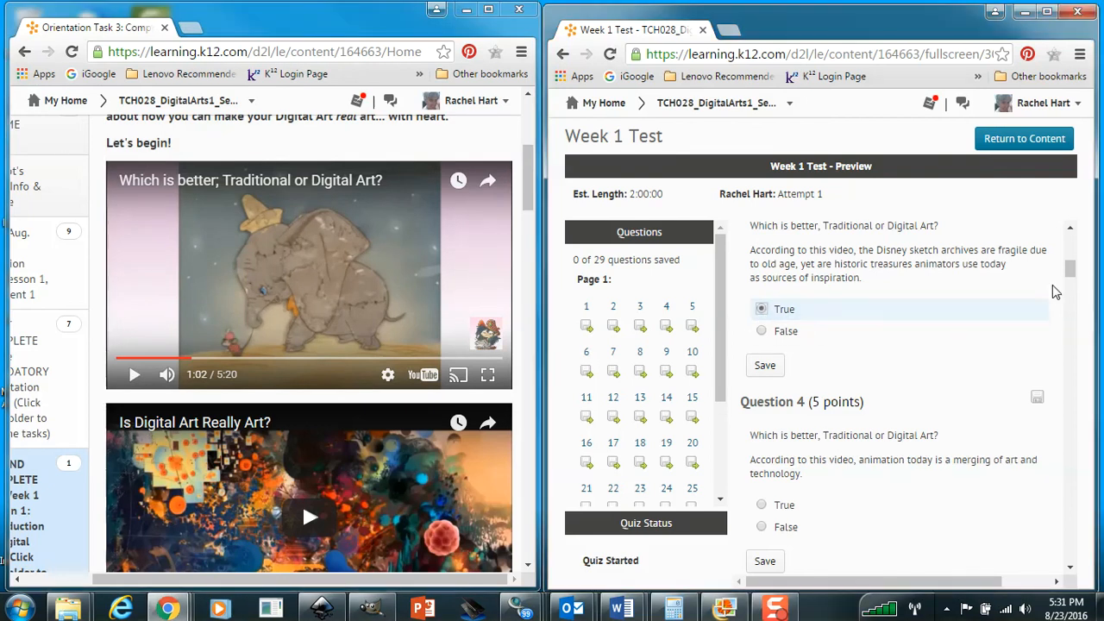
{"action": "mouse_move", "coordinate": [1072, 274]}
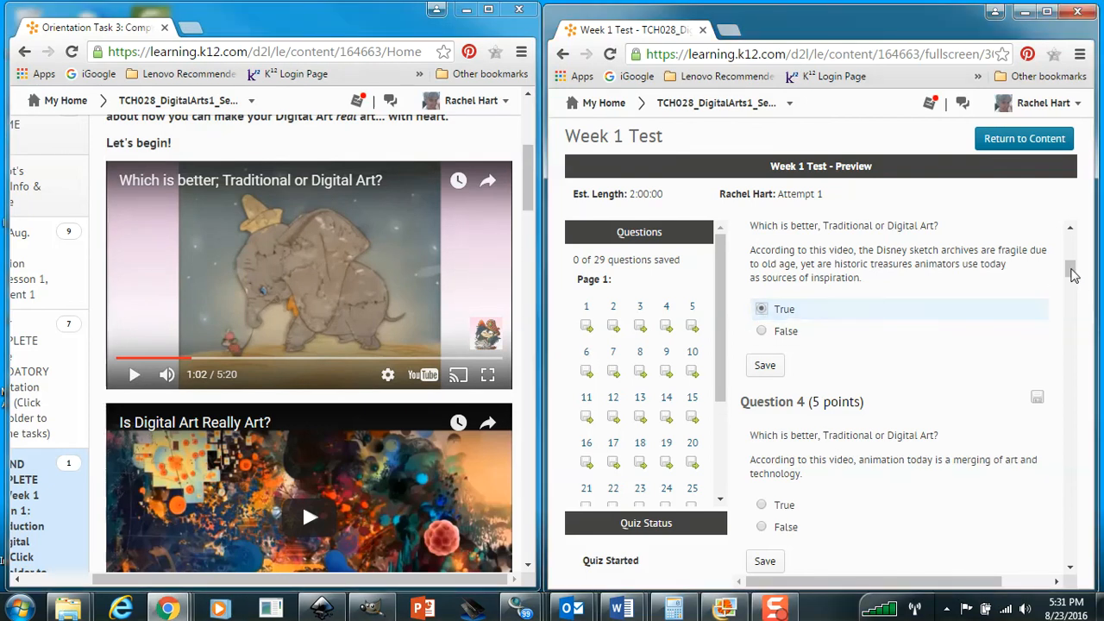
{"action": "scroll", "scroll_direction": "down", "scroll_amount": 3}
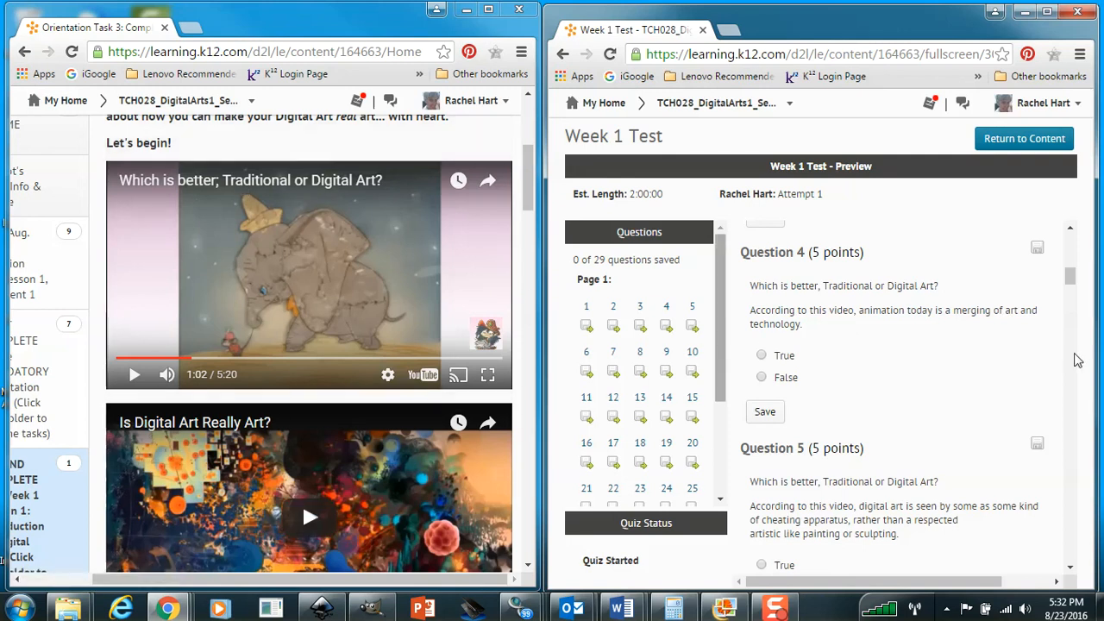
{"action": "mouse_move", "coordinate": [994, 339]}
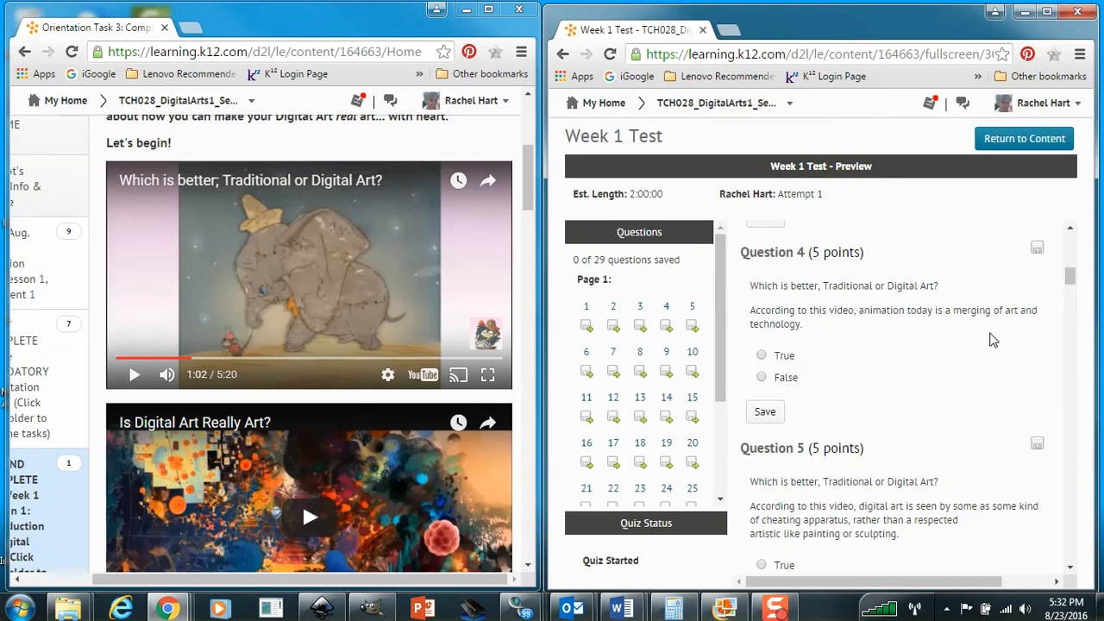